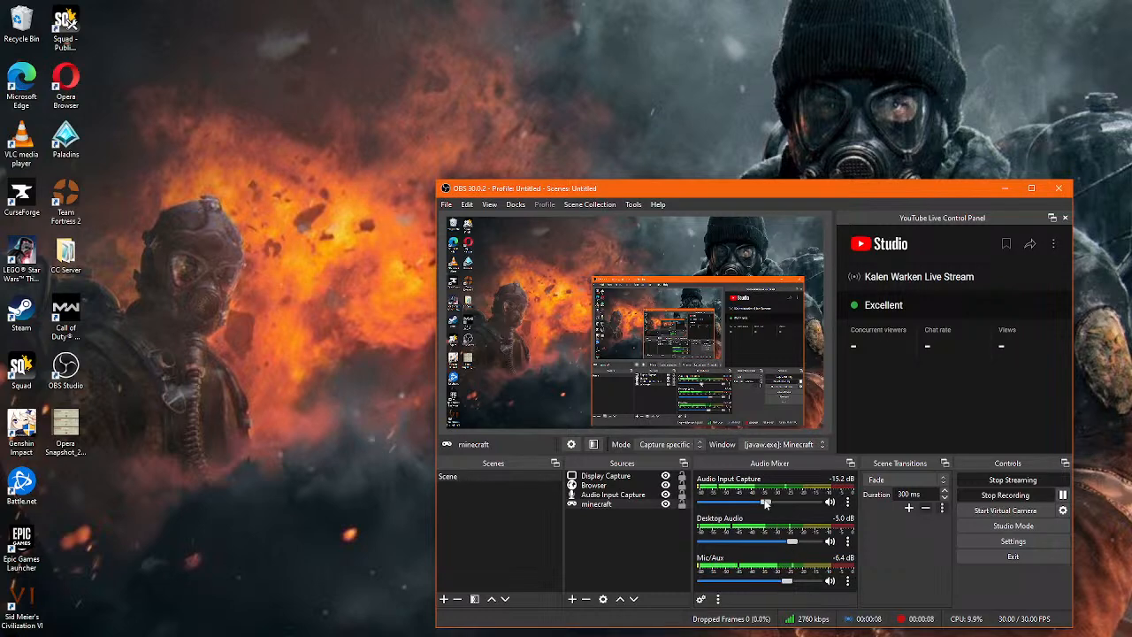
# Show the Kalen Warken channel's Live recordings, then go to Manage videos in YouTube Studio
pyautogui.moveTo(740, 502); pyautogui.dragTo(793, 502)
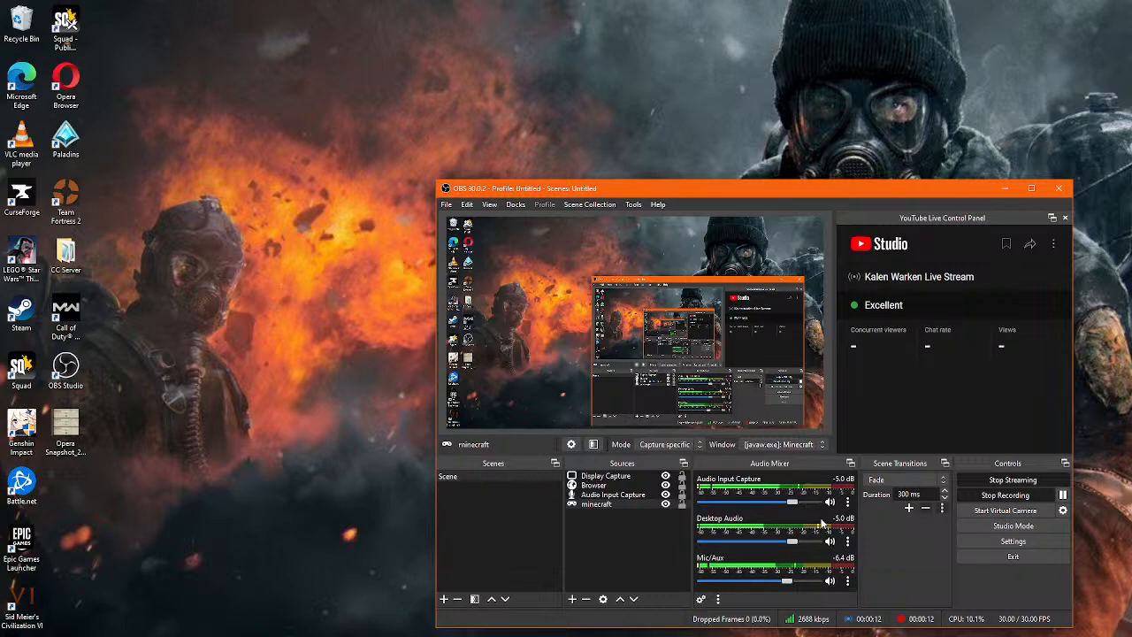
pyautogui.moveTo(768, 573); pyautogui.dragTo(799, 573)
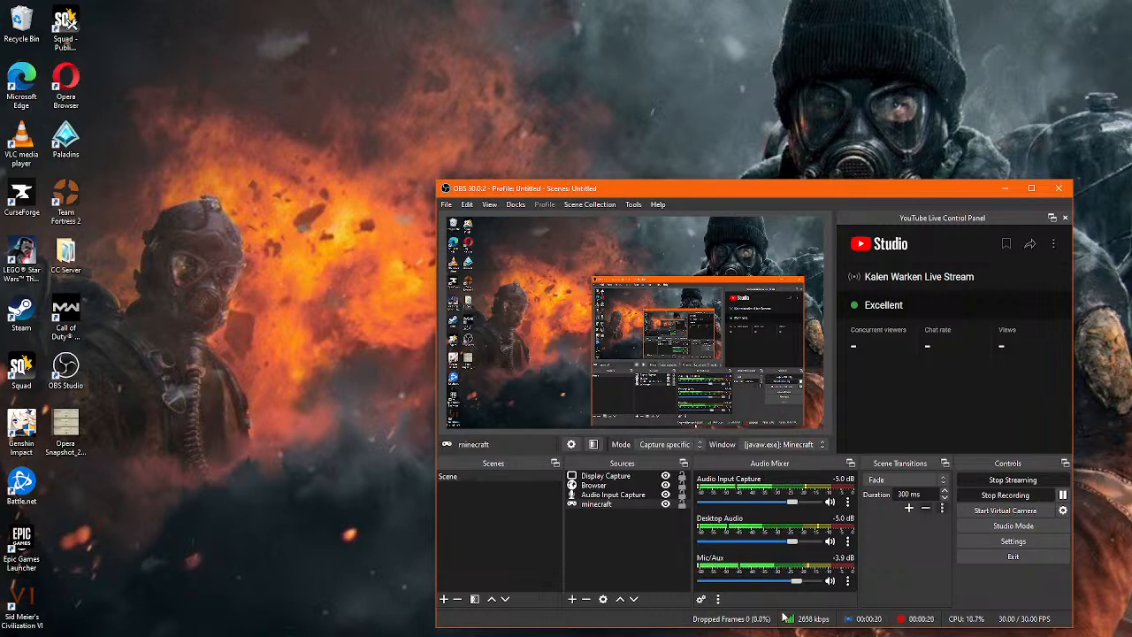
pyautogui.moveTo(1005, 509)
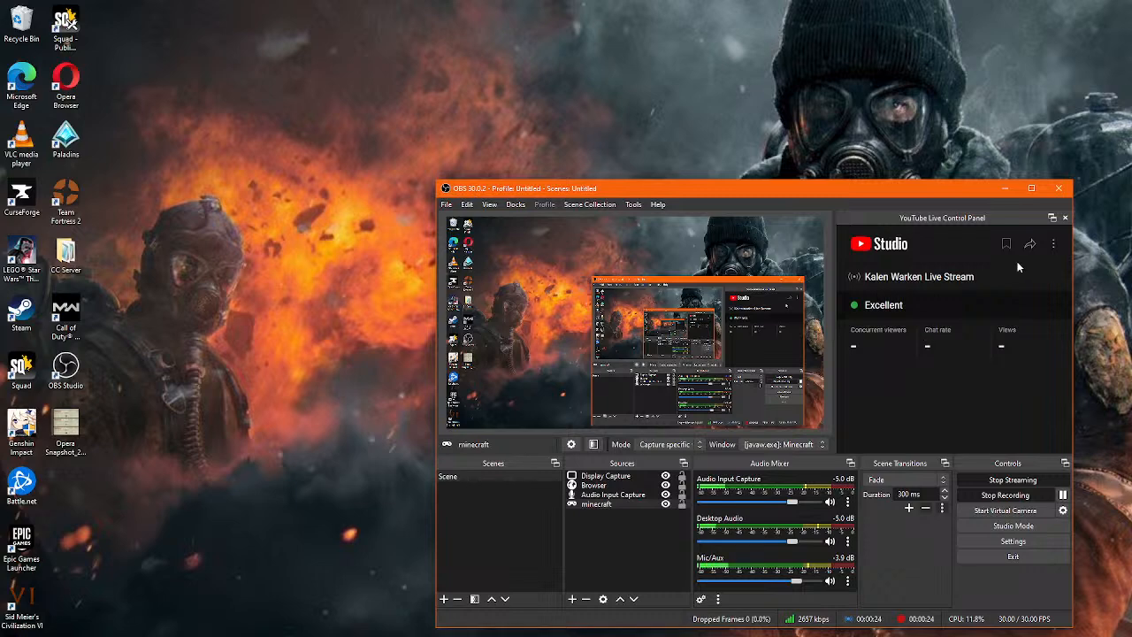
pyautogui.moveTo(1017, 205)
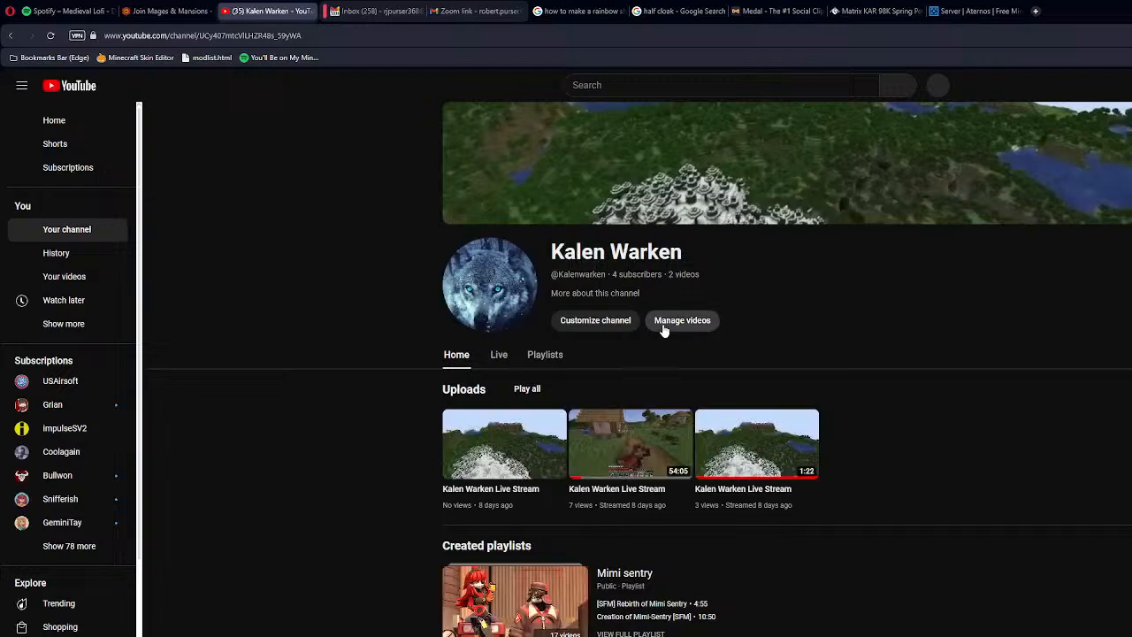
pyautogui.moveTo(221, 488)
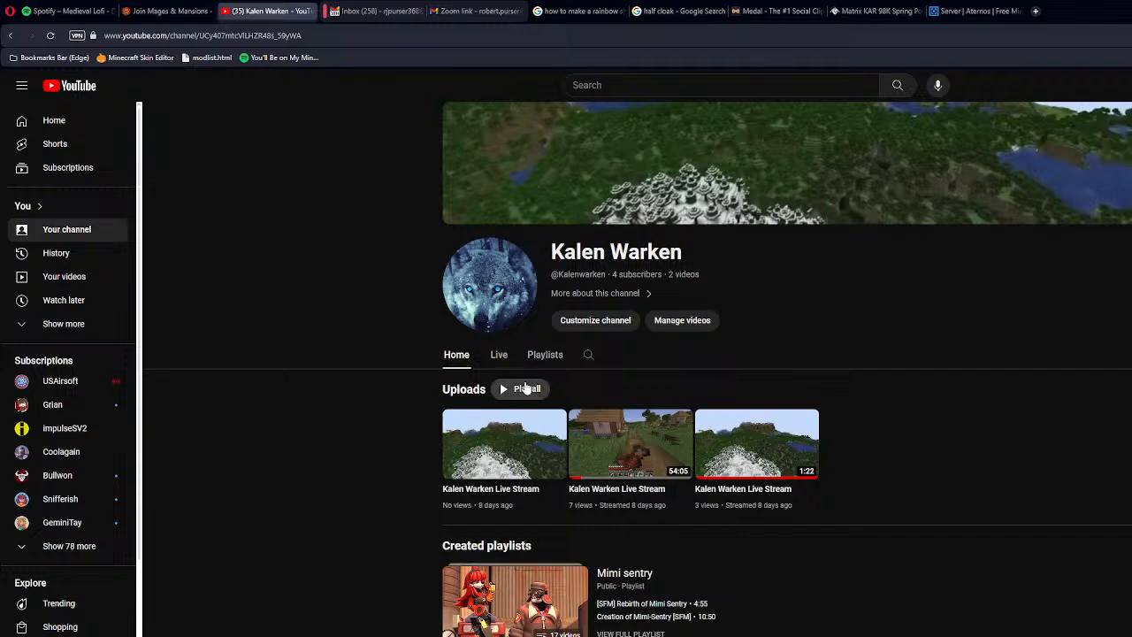
pyautogui.click(499, 354)
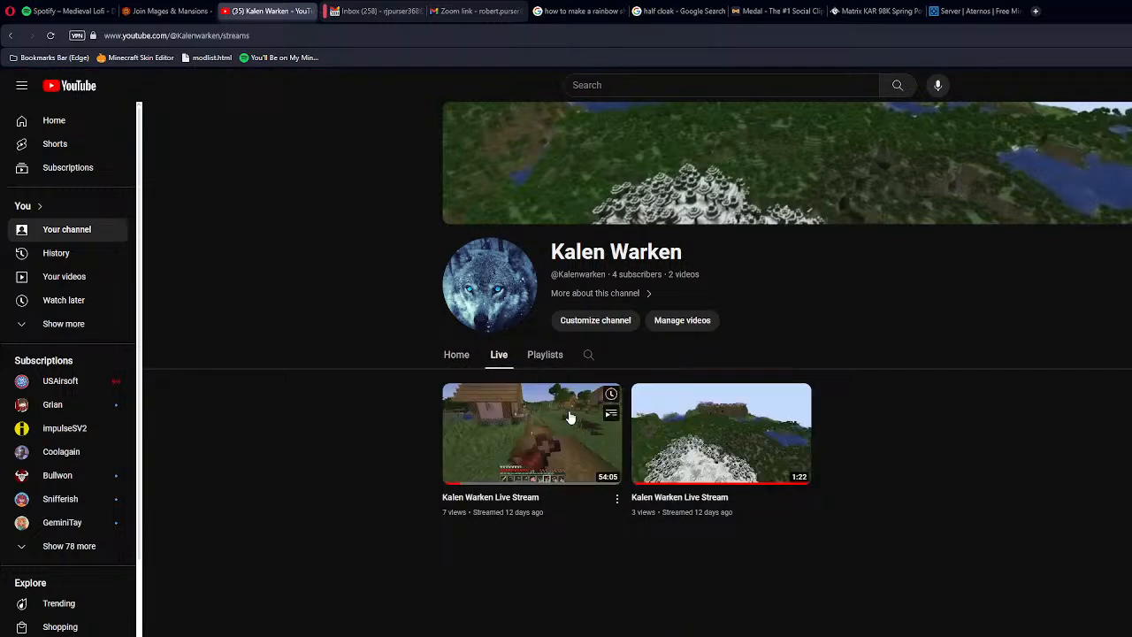
pyautogui.moveTo(683, 320)
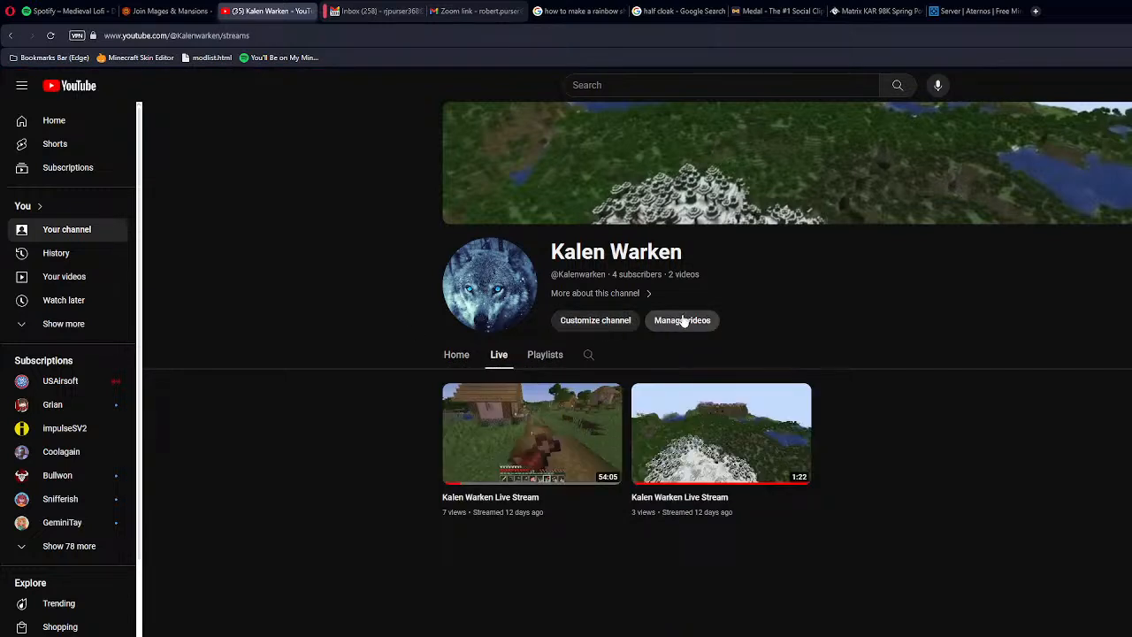
pyautogui.click(682, 320)
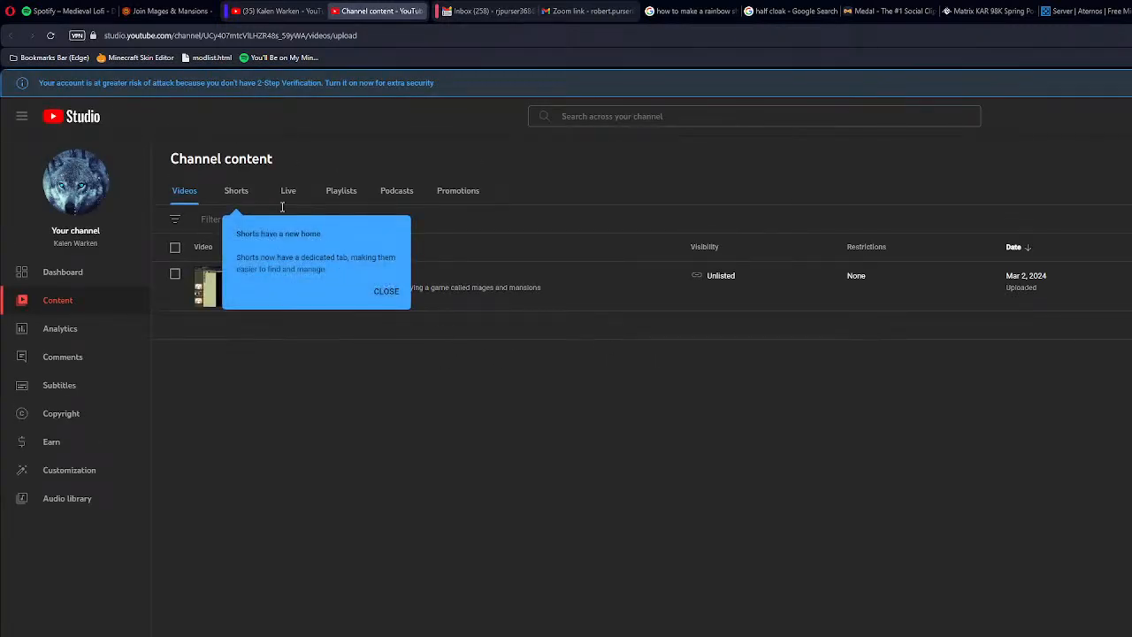
# View the Videos list on YouTube Studio's Channel content page
pyautogui.click(287, 191)
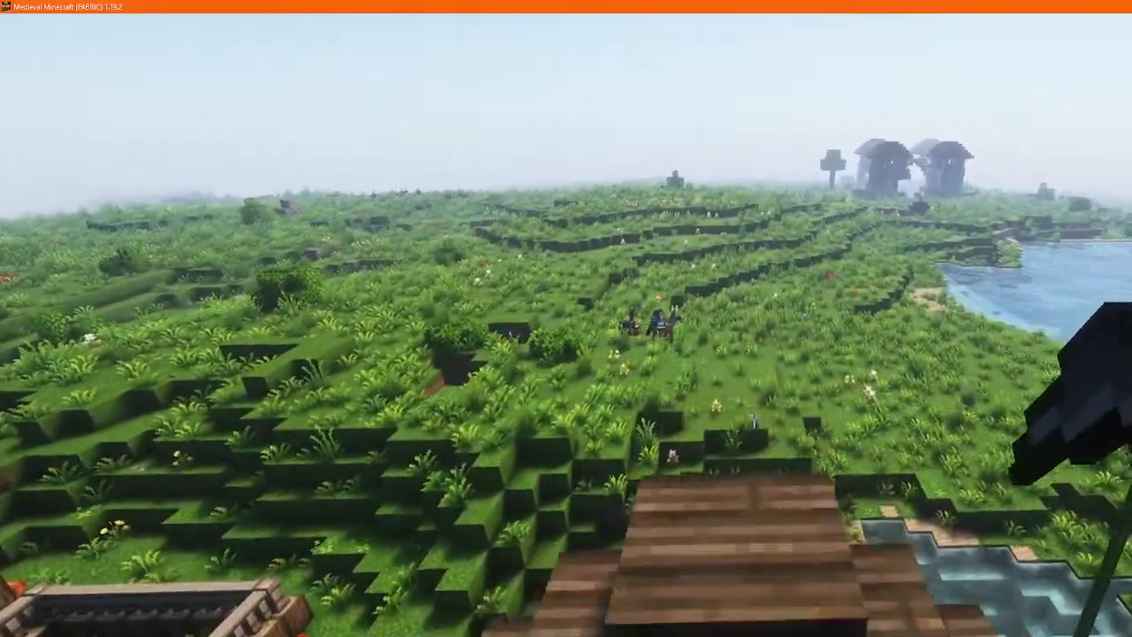
pyautogui.moveTo(566, 319)
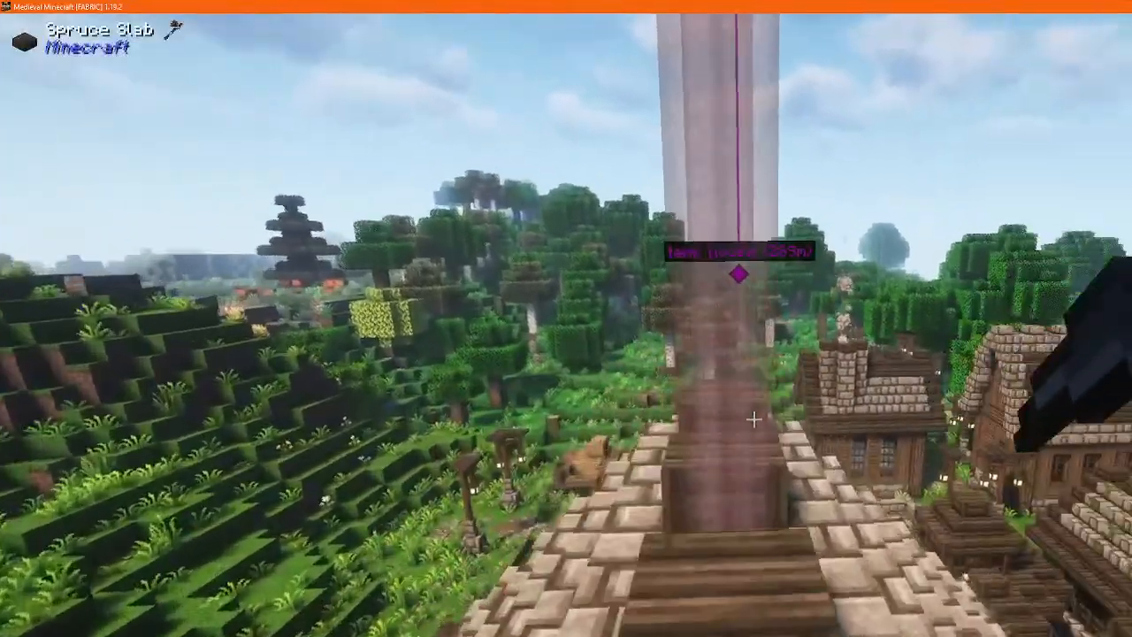
pyautogui.moveTo(566, 318)
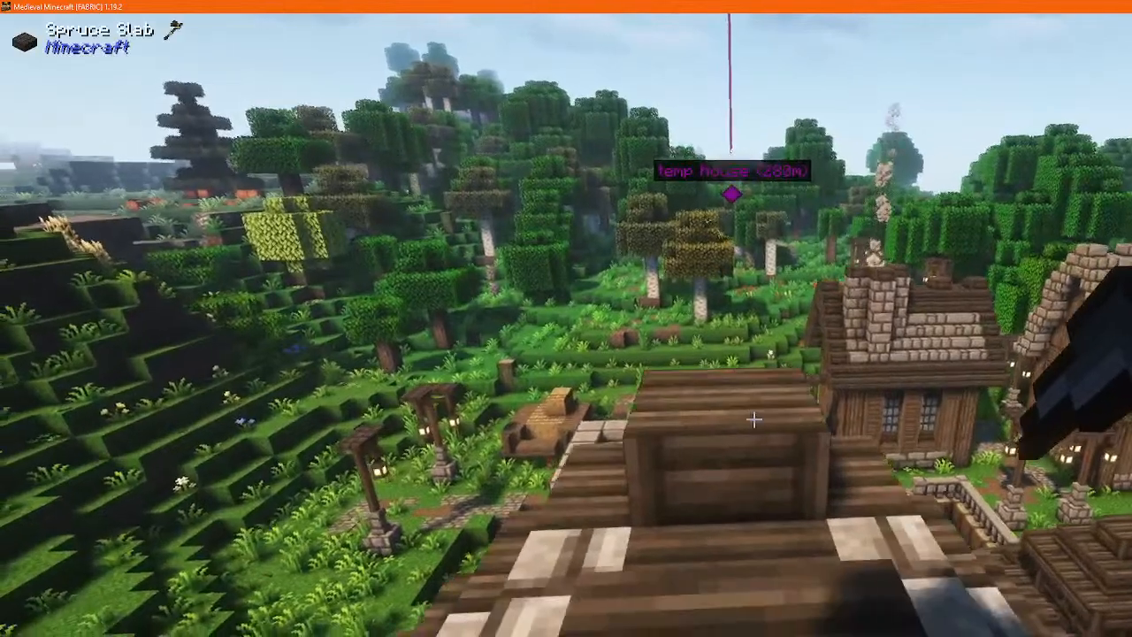
pyautogui.moveTo(566, 318)
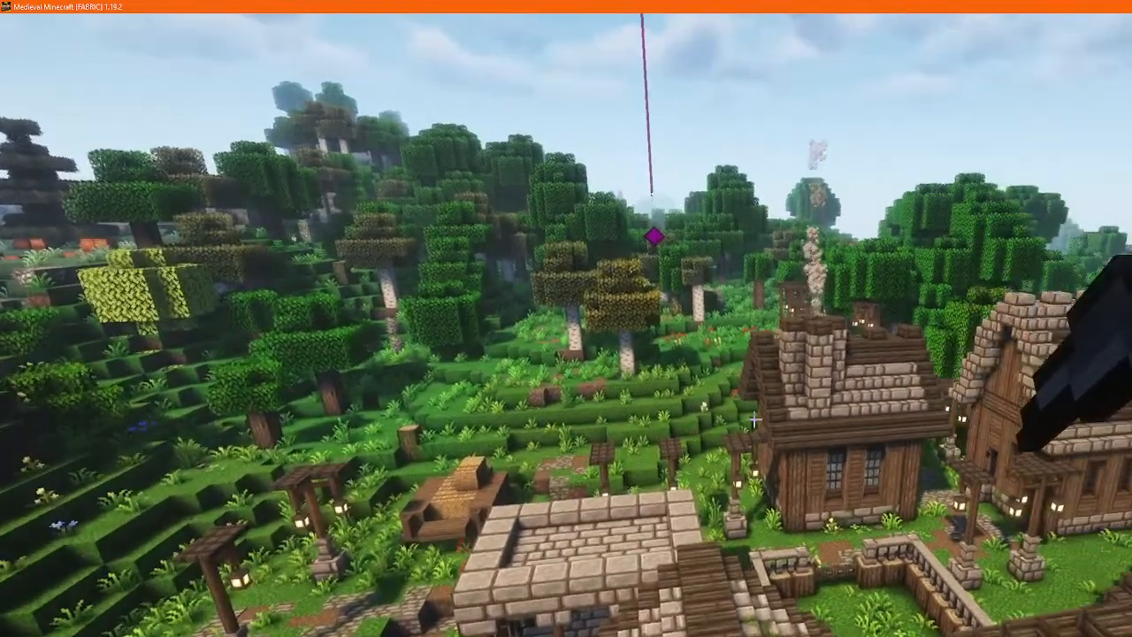
pyautogui.moveTo(566, 319)
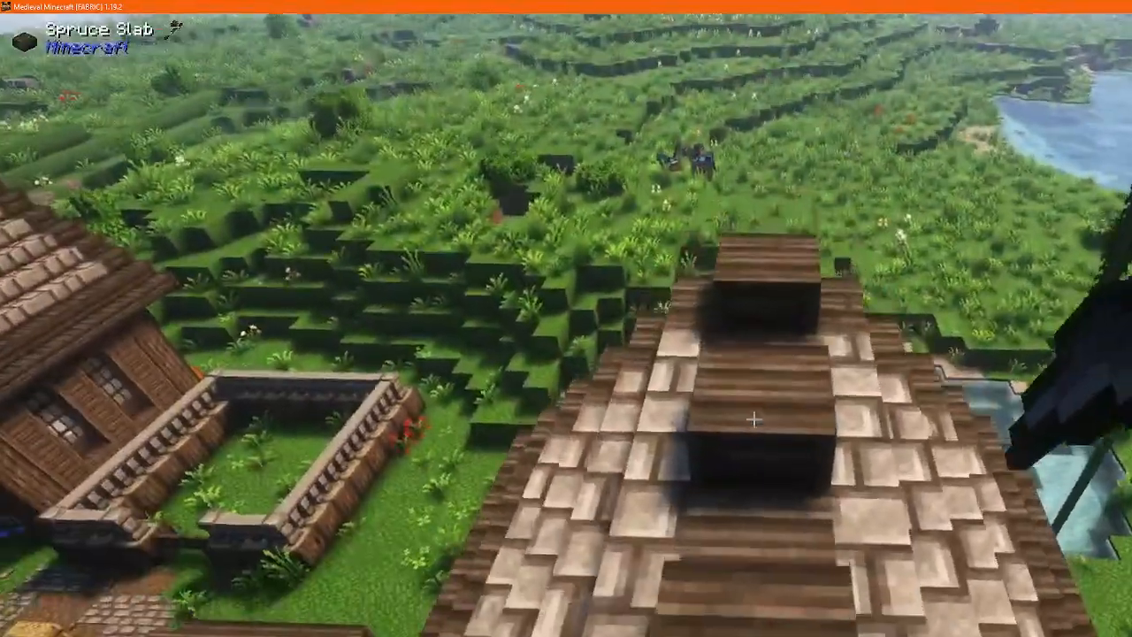
pyautogui.moveTo(566, 318)
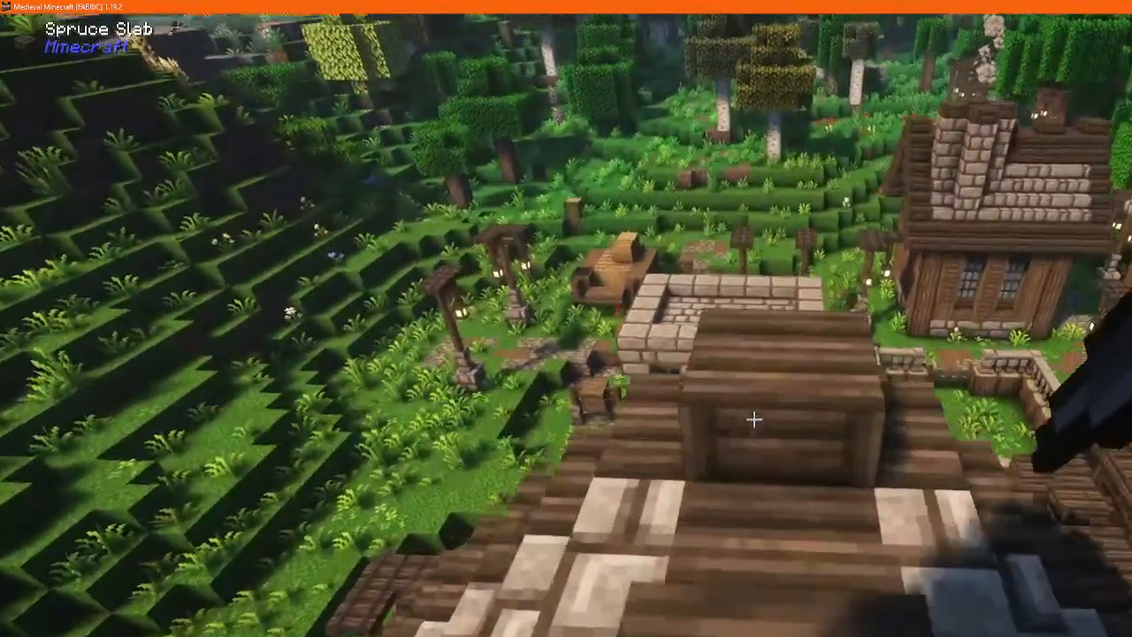
pyautogui.moveTo(752, 419)
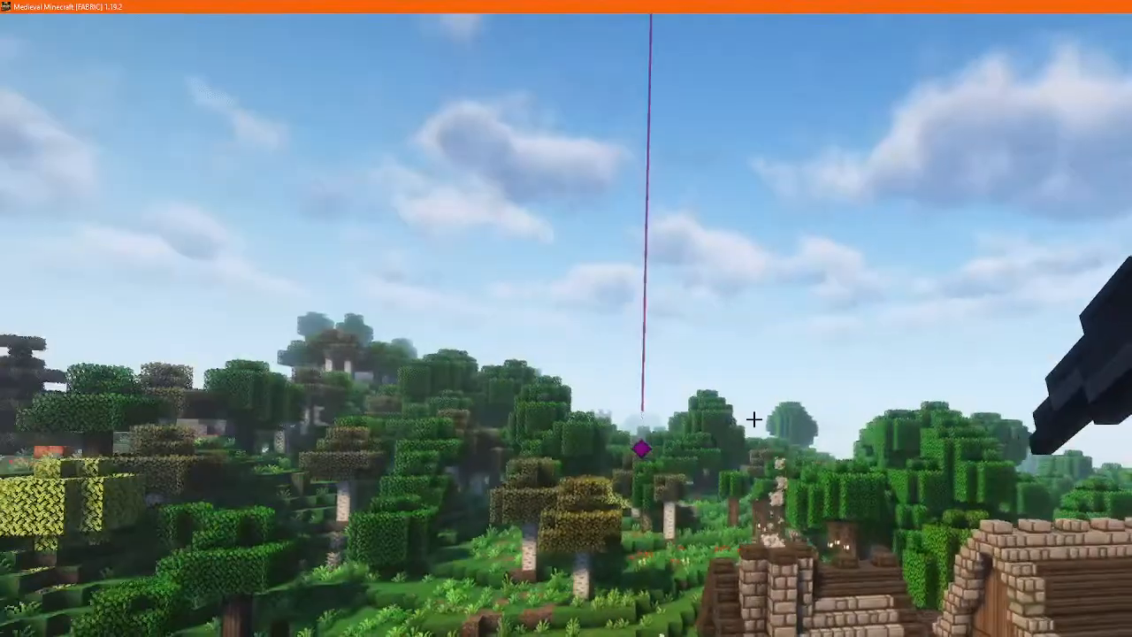
pyautogui.moveTo(753, 420)
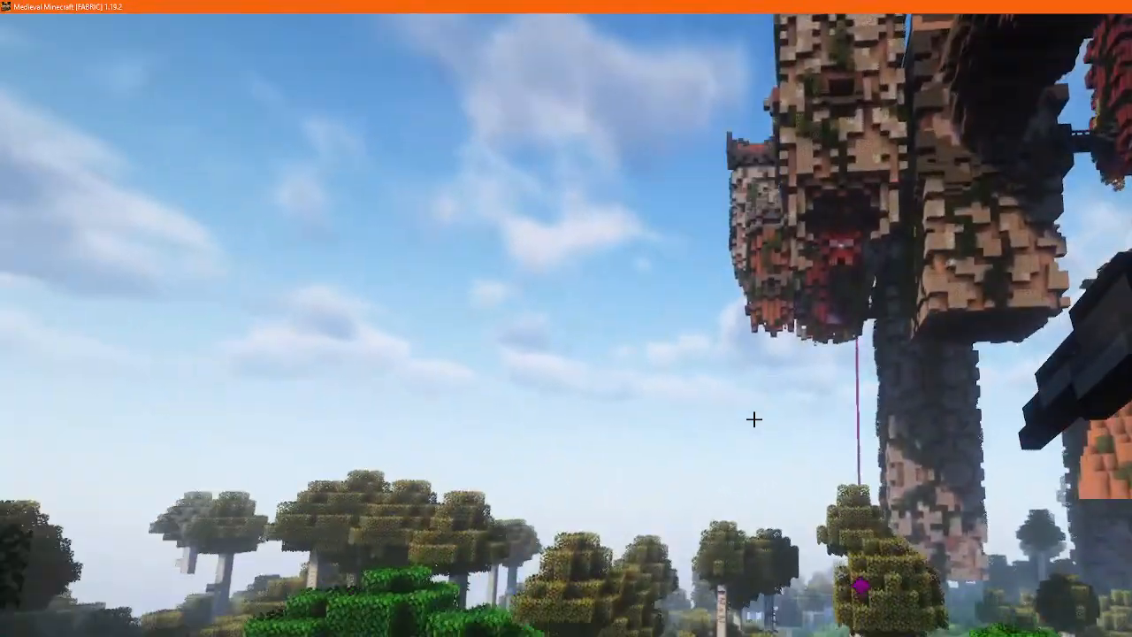
pyautogui.moveTo(754, 419)
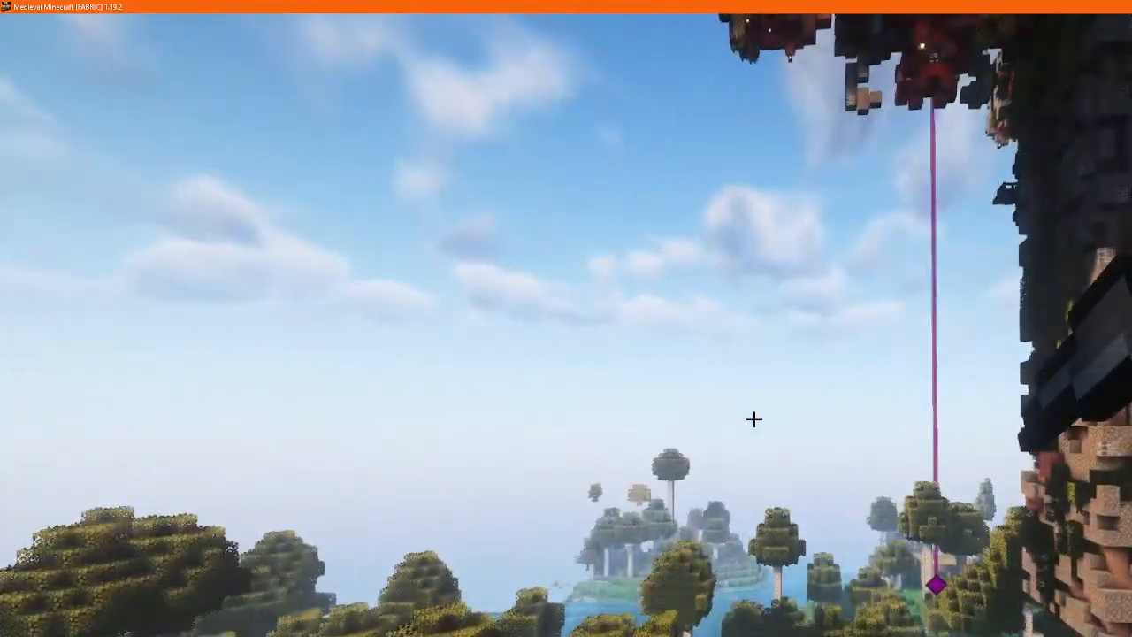
pyautogui.moveTo(754, 419)
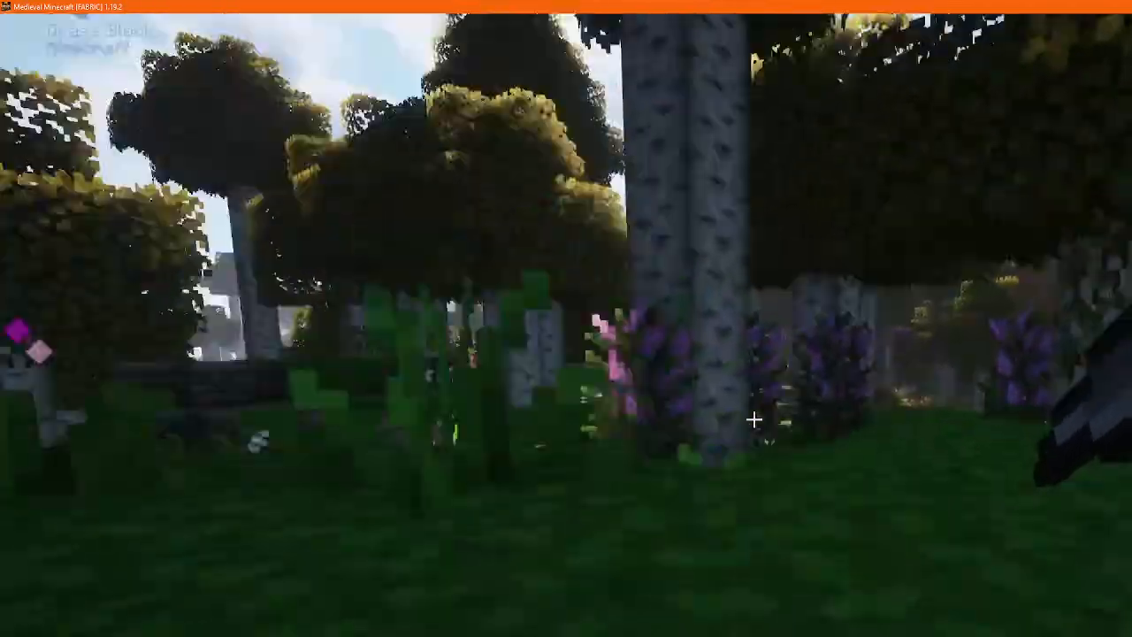
pyautogui.moveTo(566, 318)
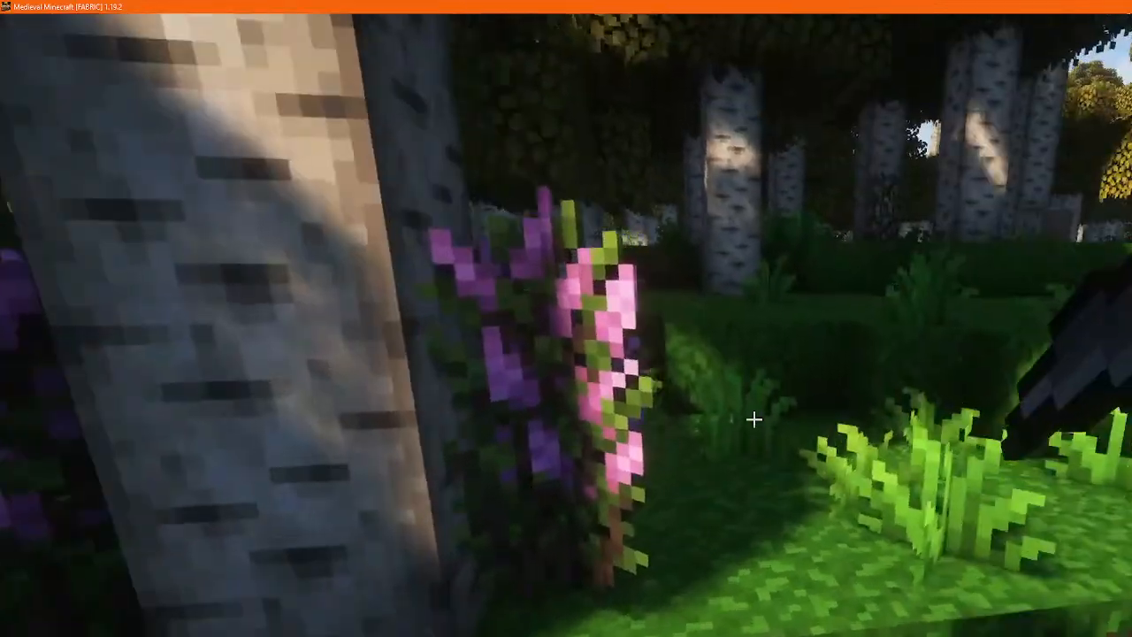
pyautogui.moveTo(566, 318)
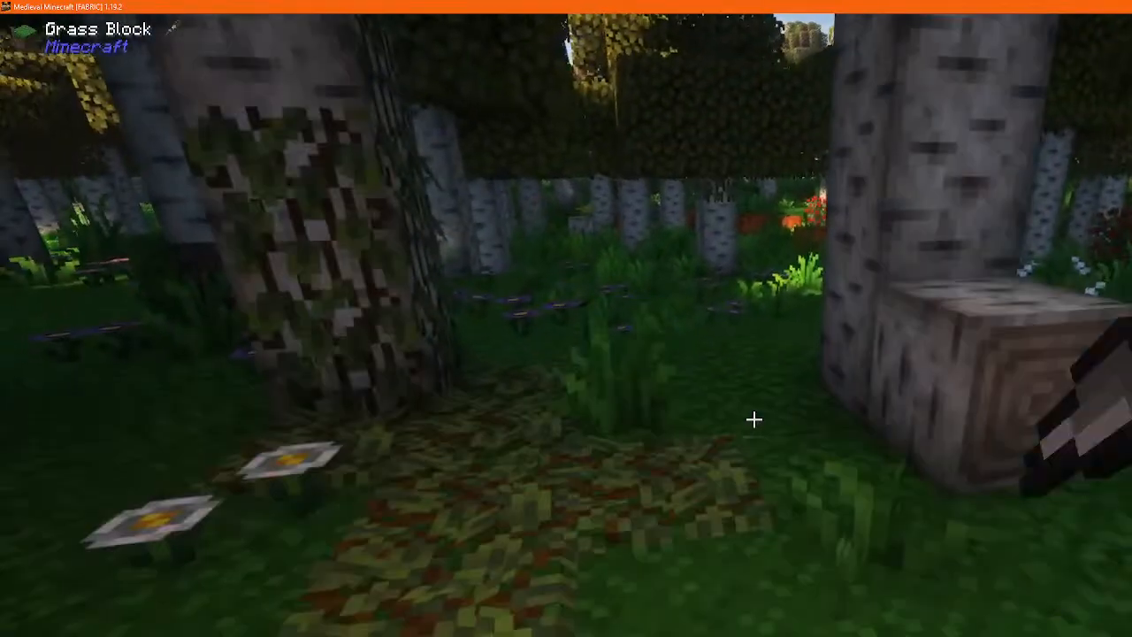
pyautogui.moveTo(753, 419)
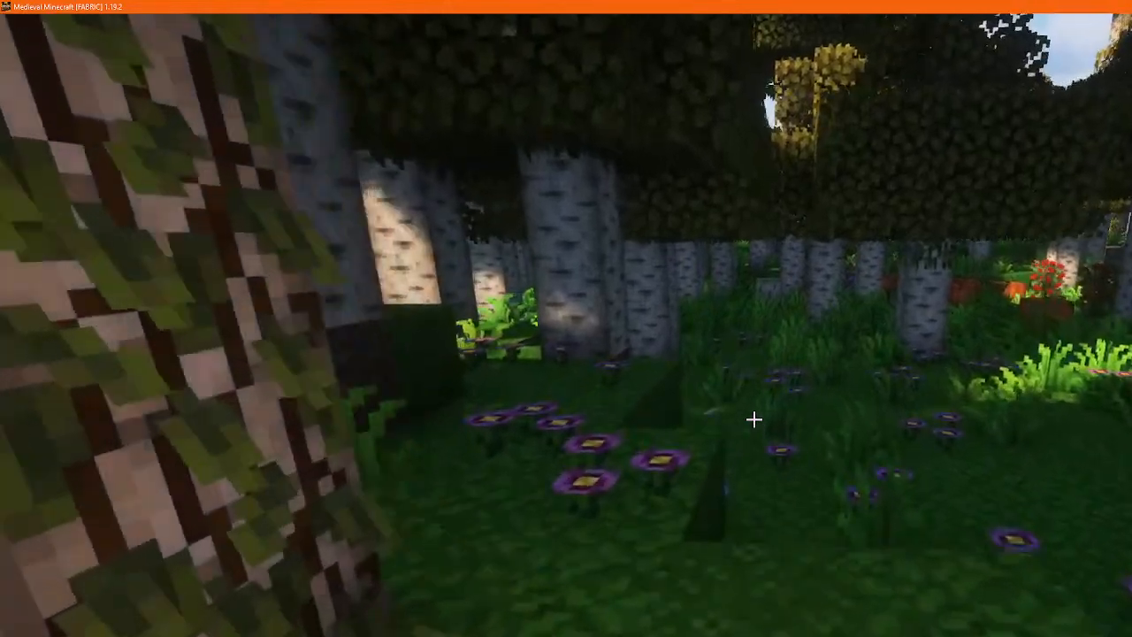
pyautogui.moveTo(753, 421)
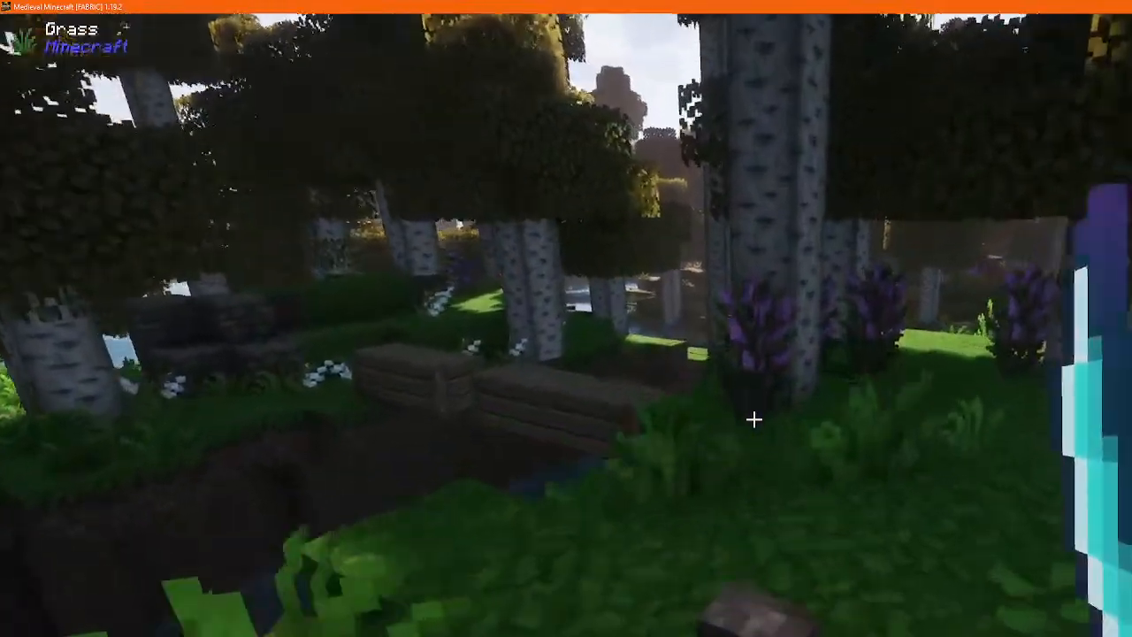
pyautogui.moveTo(753, 419)
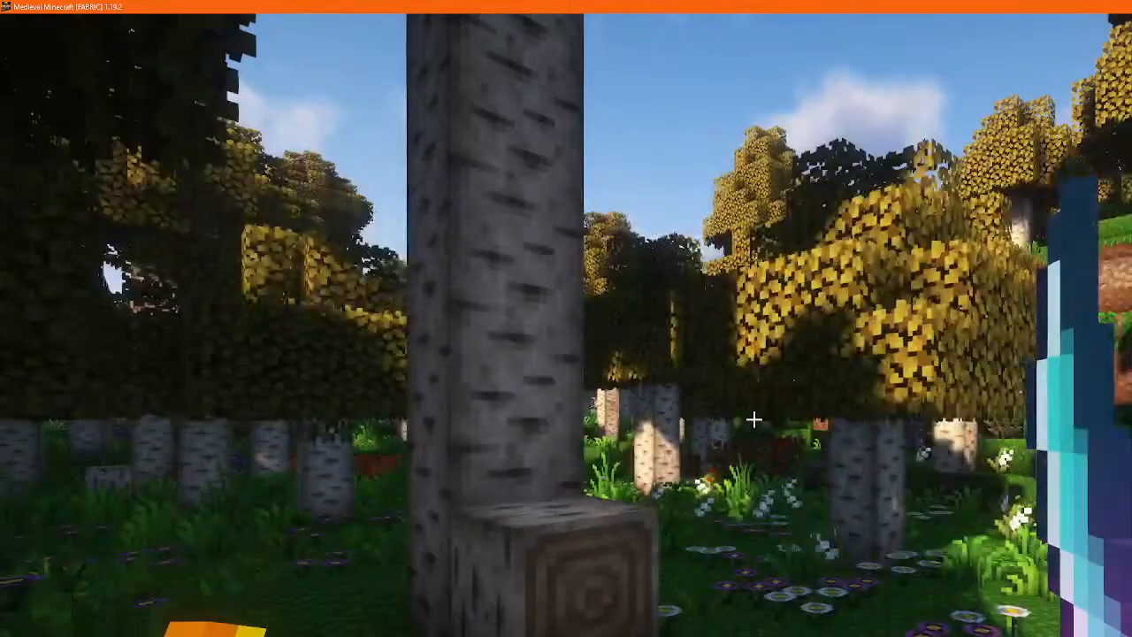
pyautogui.moveTo(753, 421)
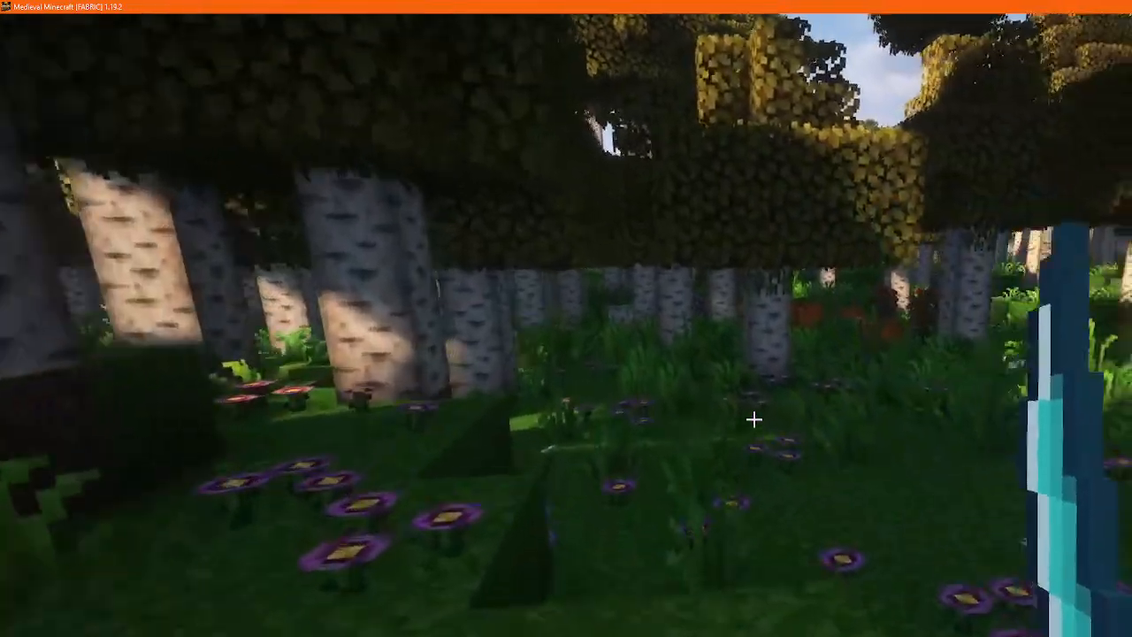
pyautogui.press('e')
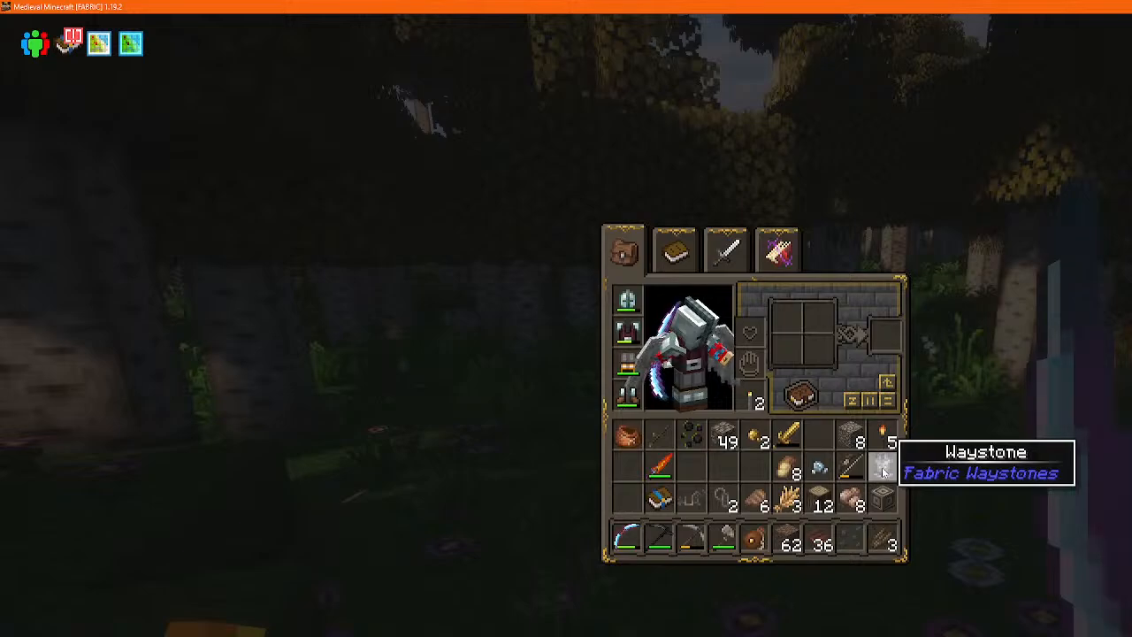
# Leave the current menu to reach the inventory holding the Waystone item
pyautogui.press('Escape')
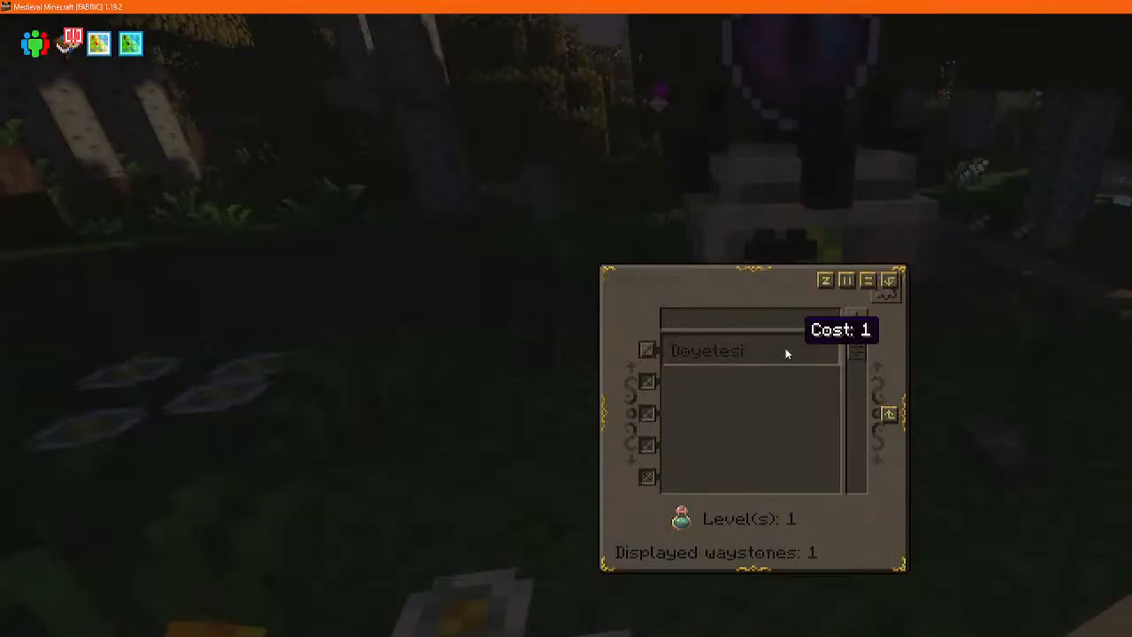
pyautogui.moveTo(846, 281)
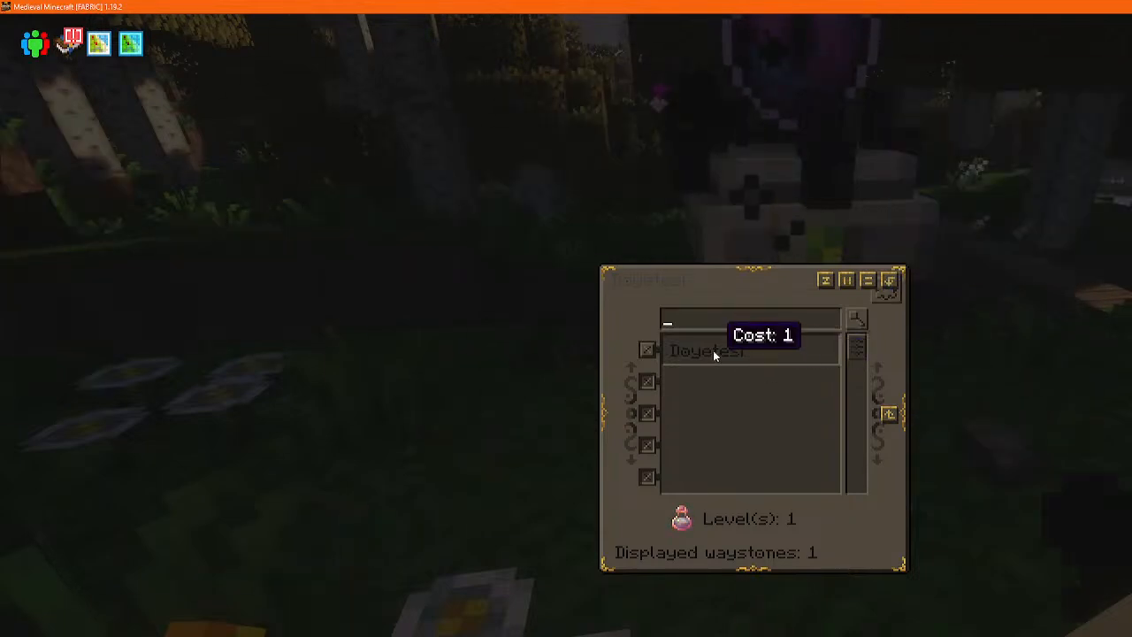
pyautogui.moveTo(881, 318)
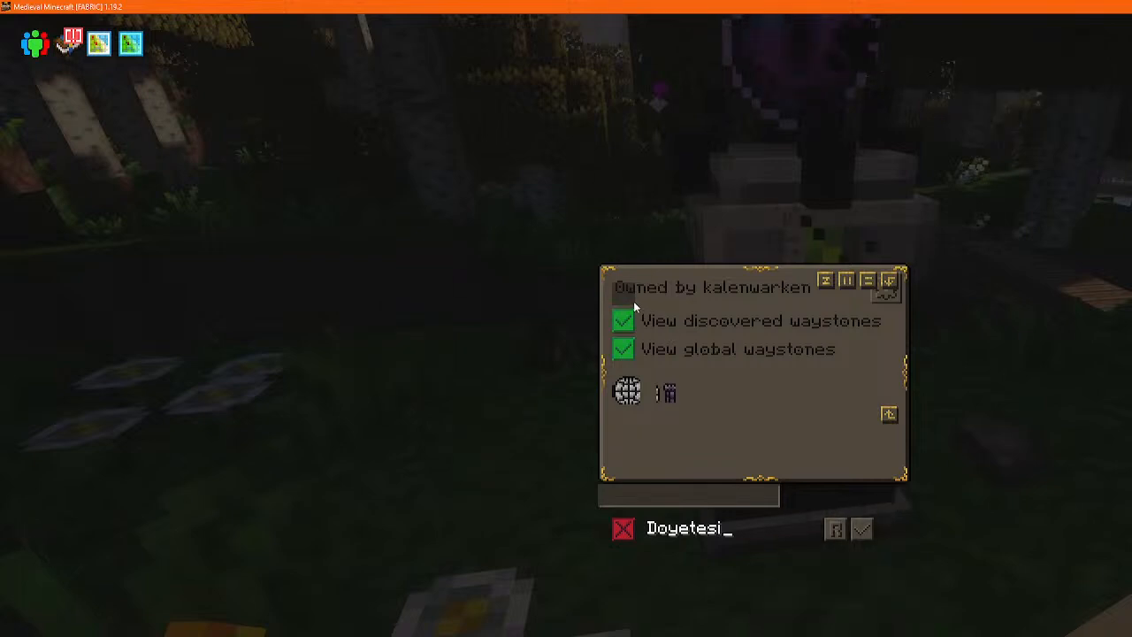
pyautogui.moveTo(665, 392)
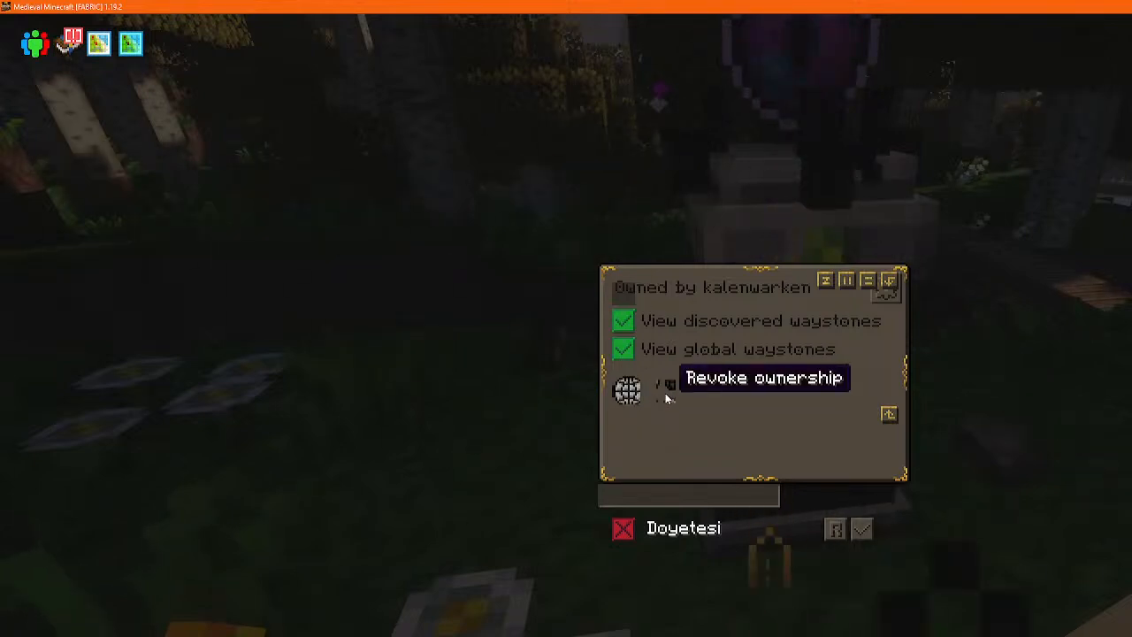
pyautogui.moveTo(627, 393)
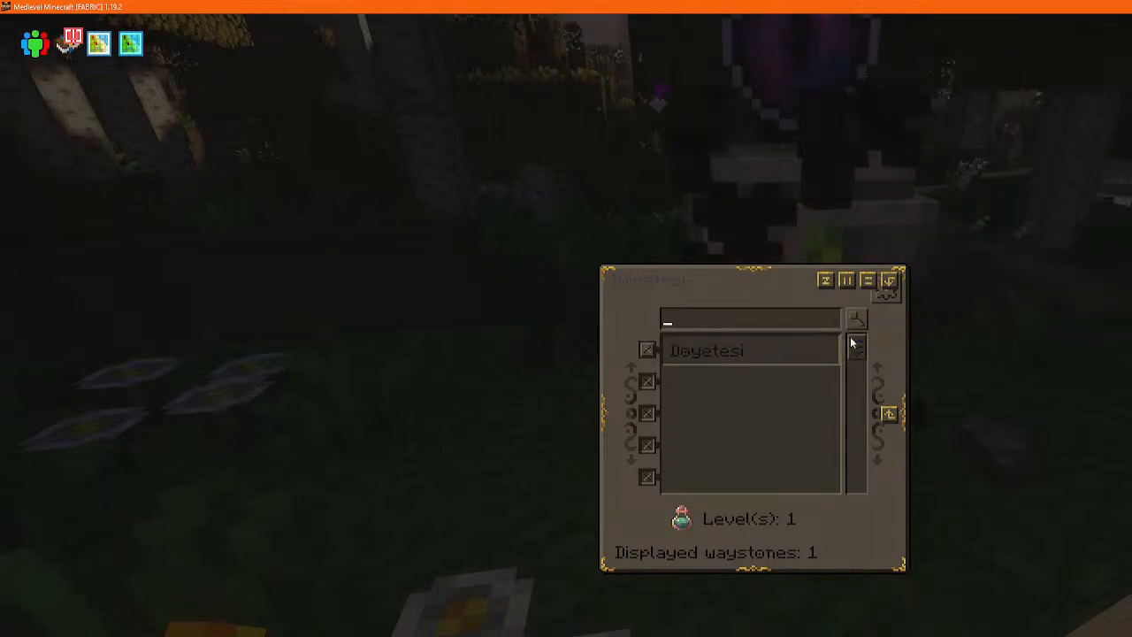
pyautogui.moveTo(888, 414)
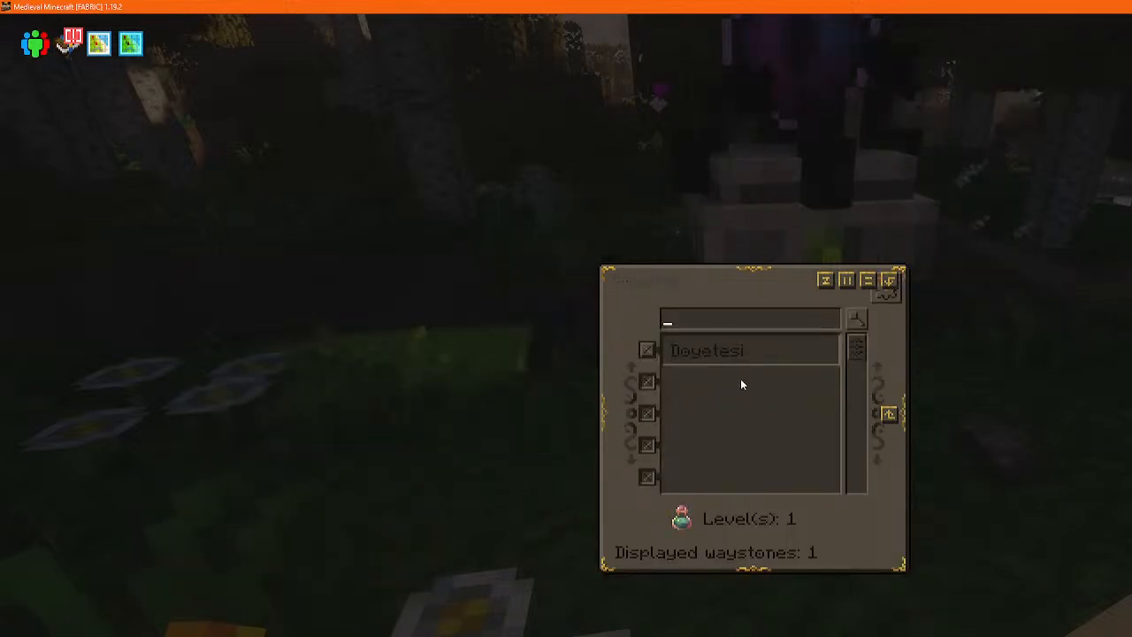
pyautogui.moveTo(856, 319)
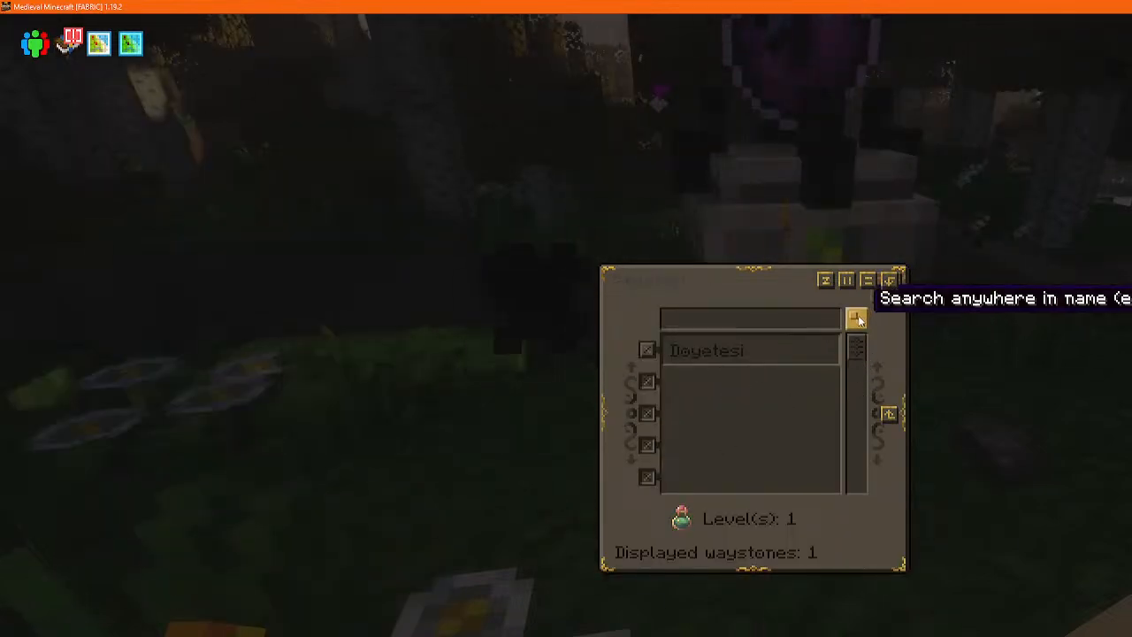
pyautogui.moveTo(721, 361)
pyautogui.write('s')
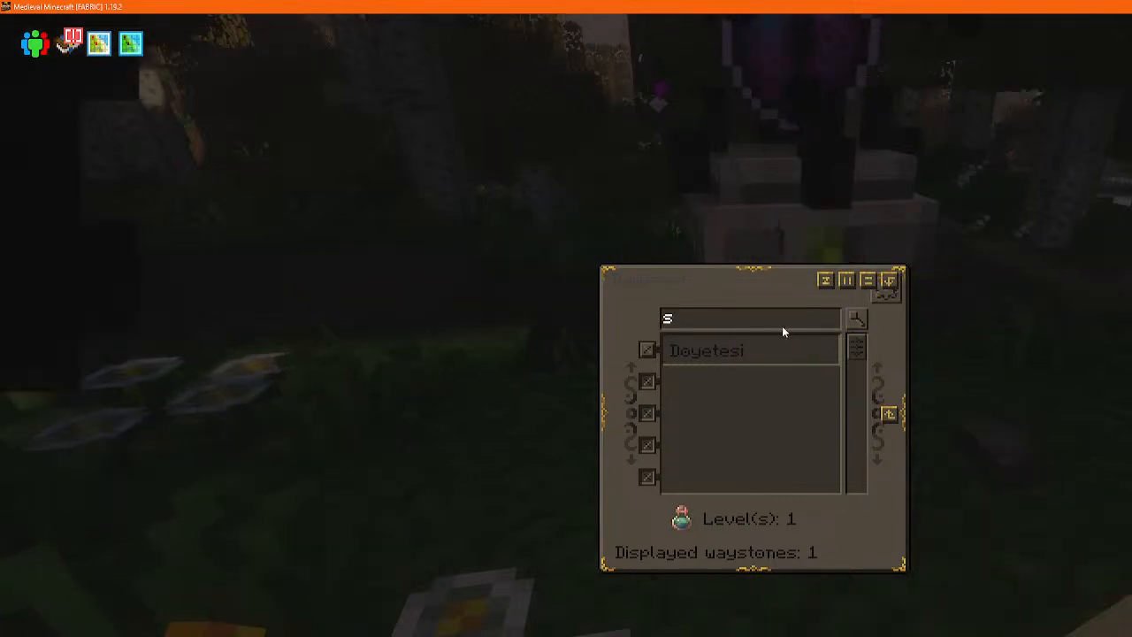
# Search the waystone list for 'swa' (zero results), clear it, then search 'spawn'
pyautogui.write('wa')
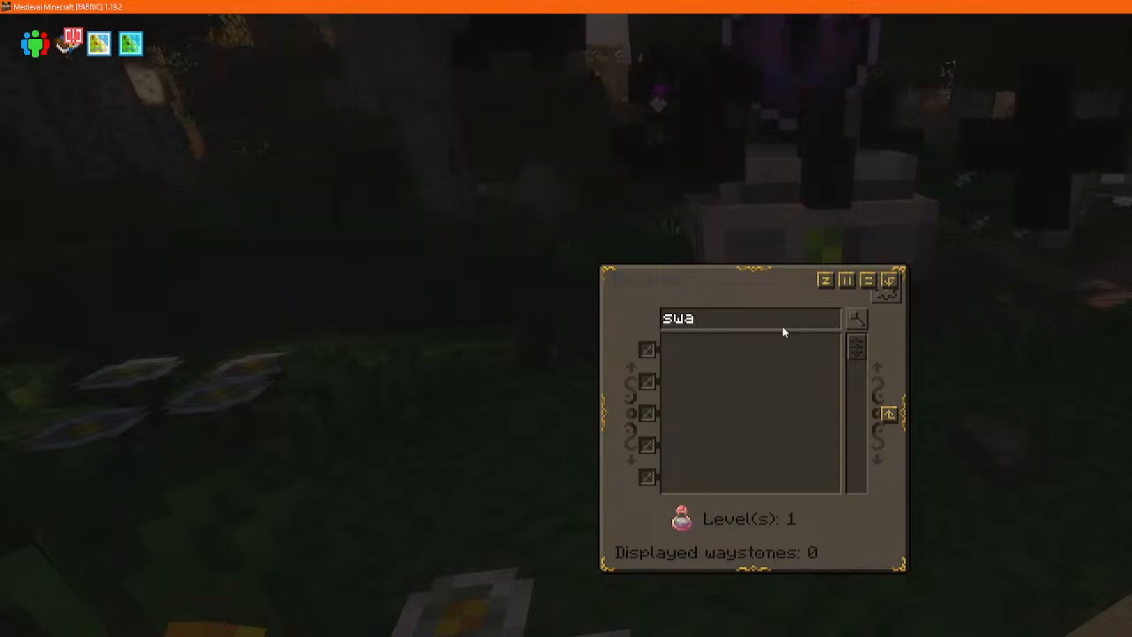
pyautogui.press('Backspace')
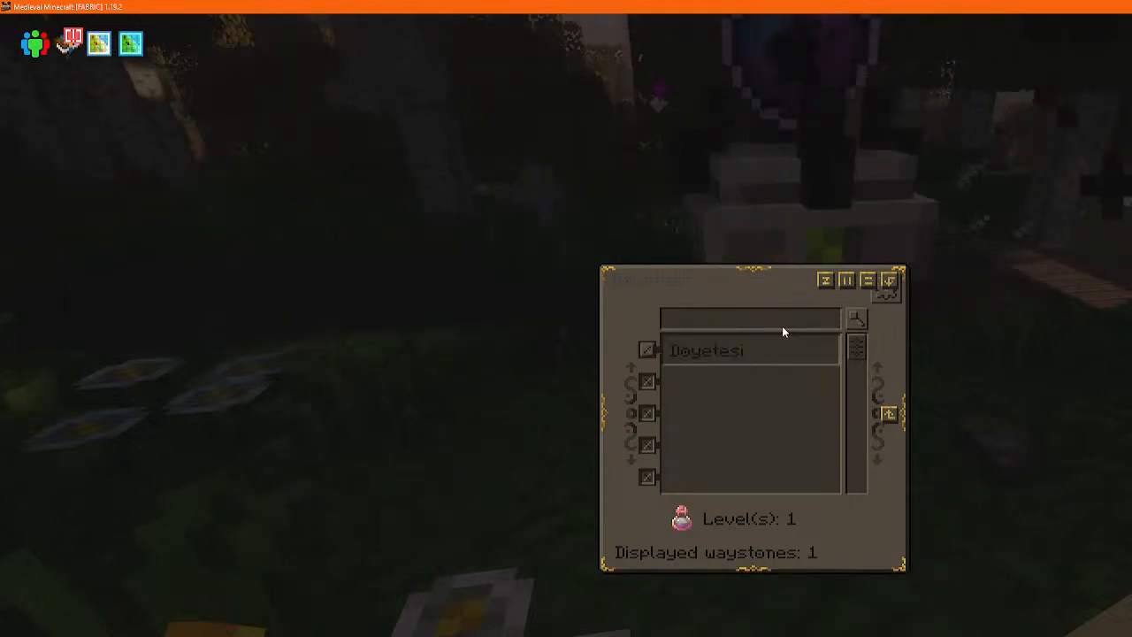
pyautogui.write('spawn')
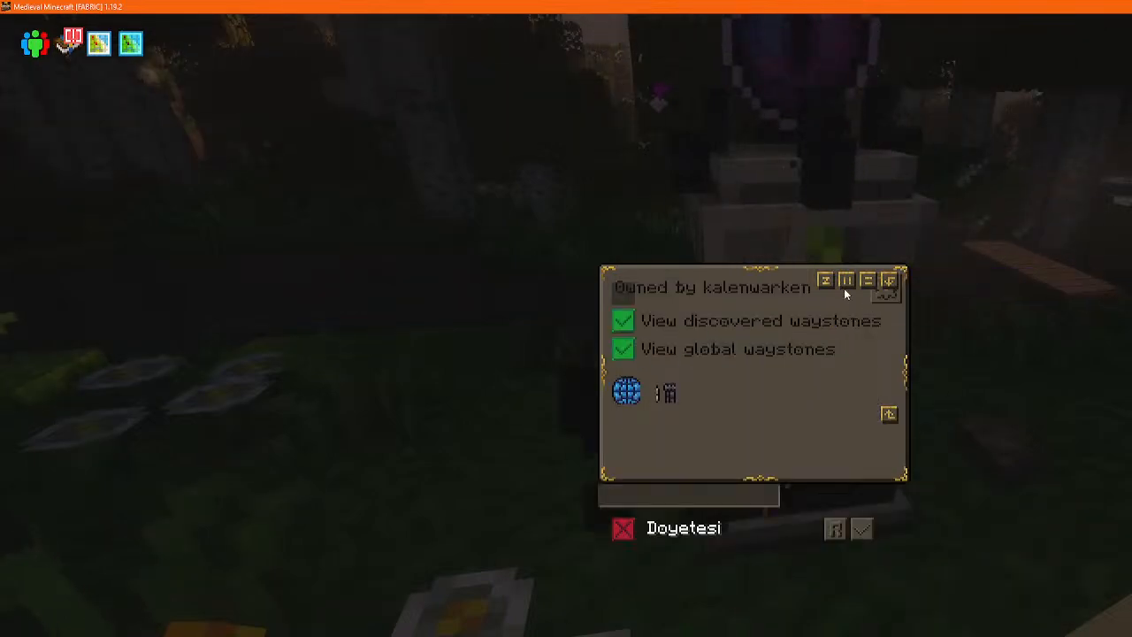
pyautogui.moveTo(888, 281)
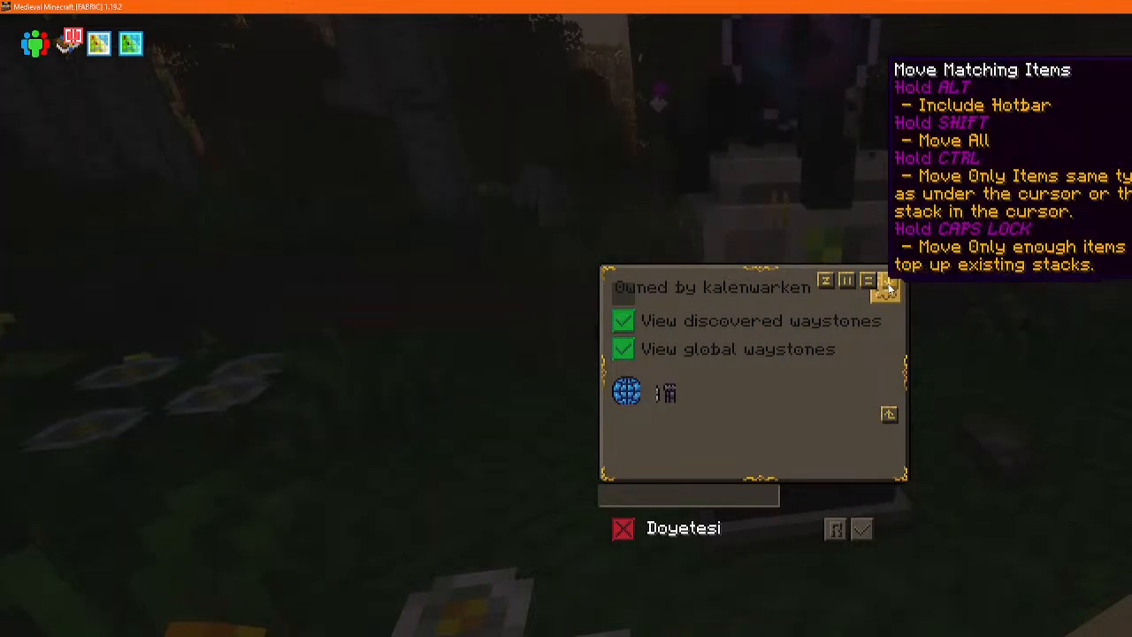
pyautogui.moveTo(652, 389)
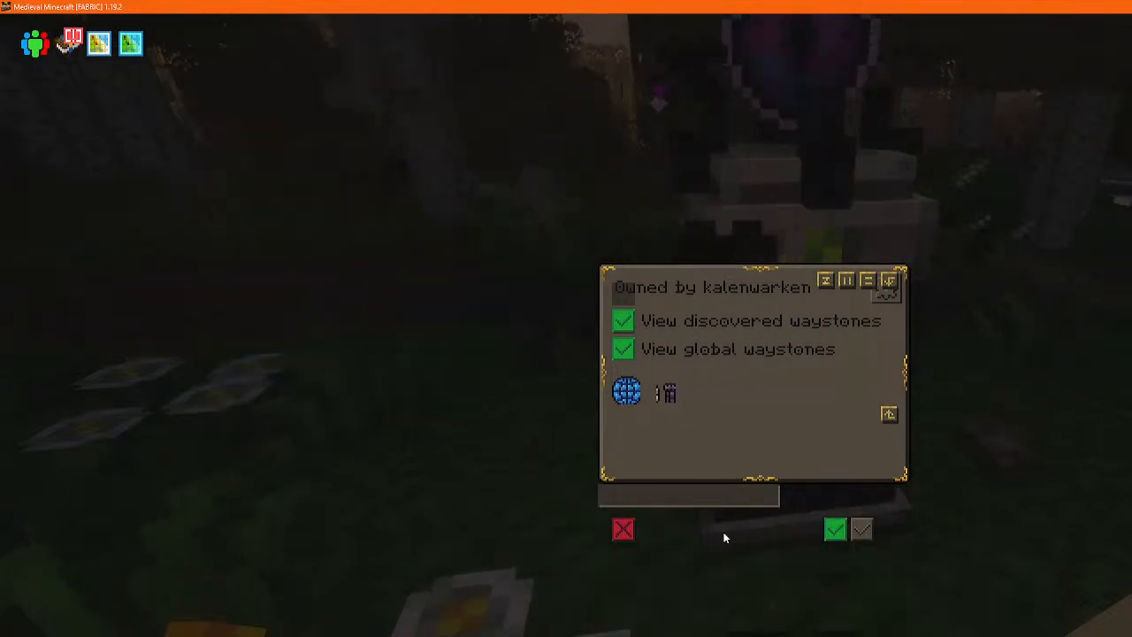
# Enter 'spawn' as the waystone's new name in place of Doyetesi
pyautogui.write('spawn')
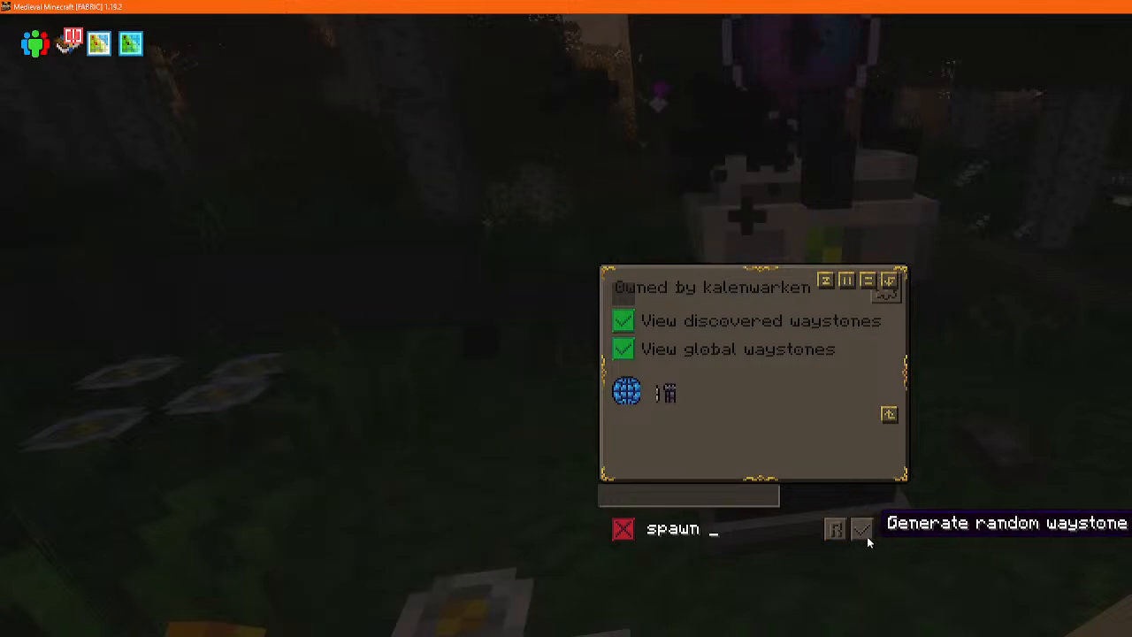
pyautogui.moveTo(835, 528)
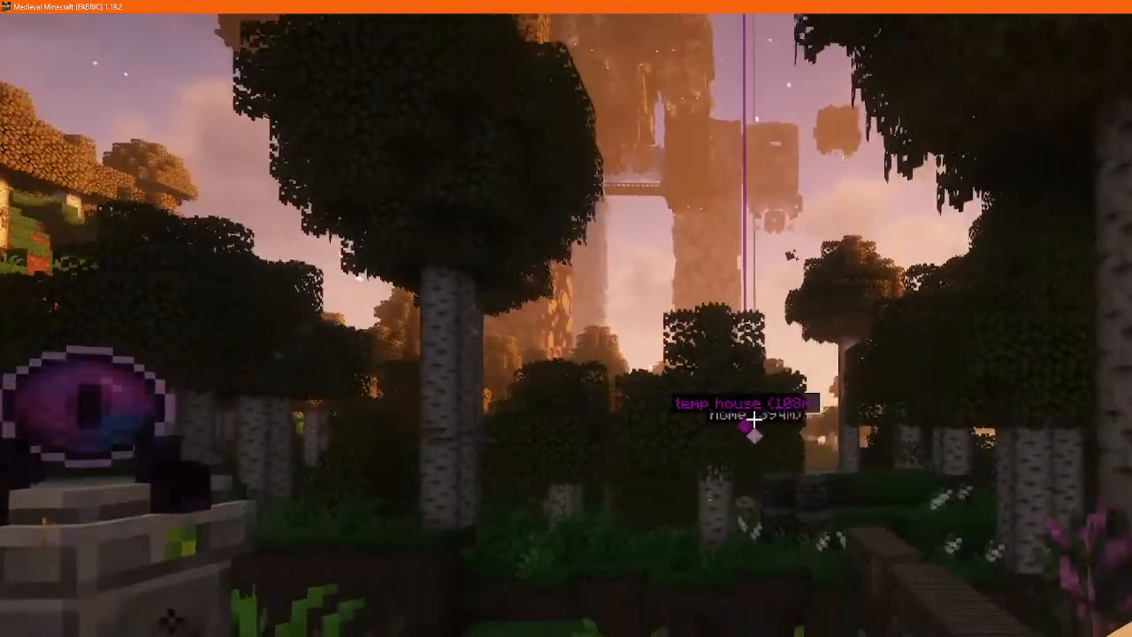
pyautogui.moveTo(753, 421)
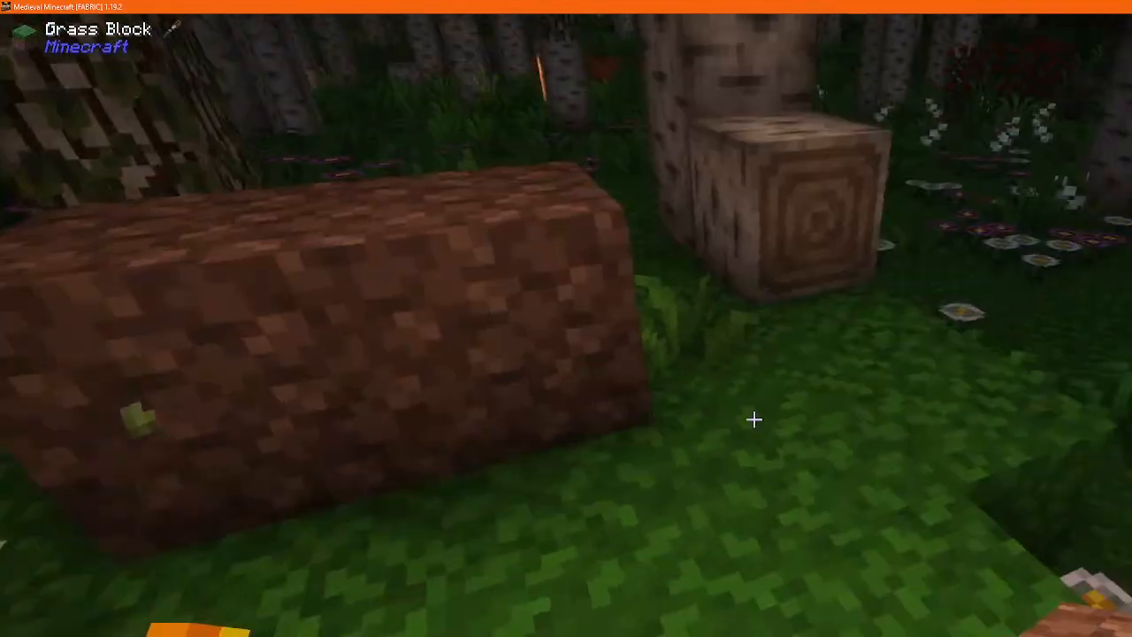
pyautogui.moveTo(754, 421)
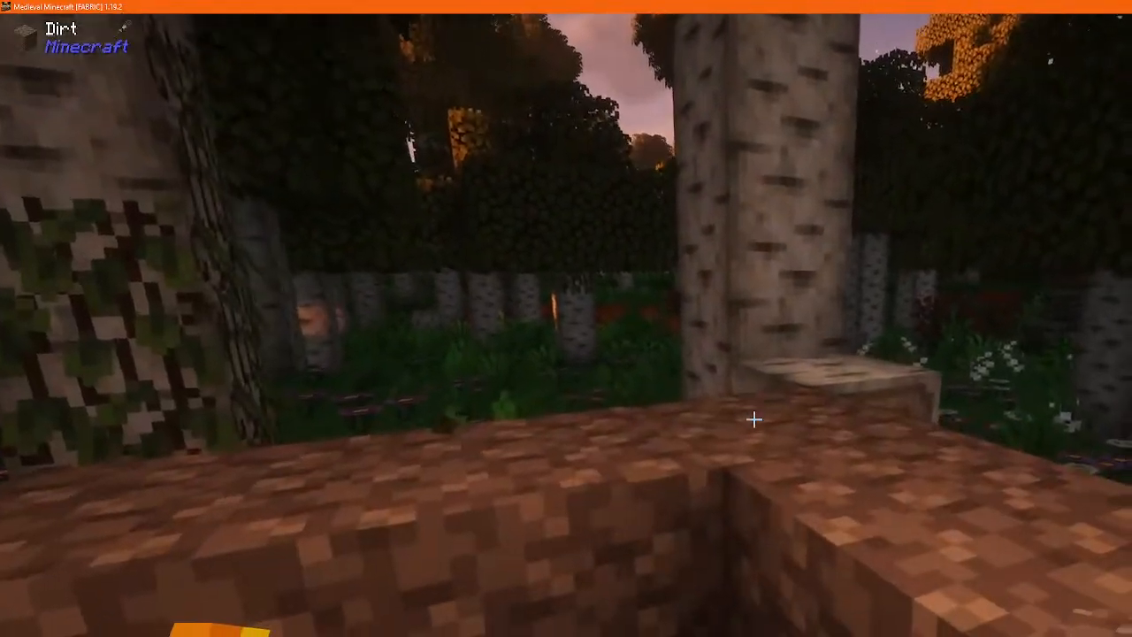
pyautogui.moveTo(754, 419)
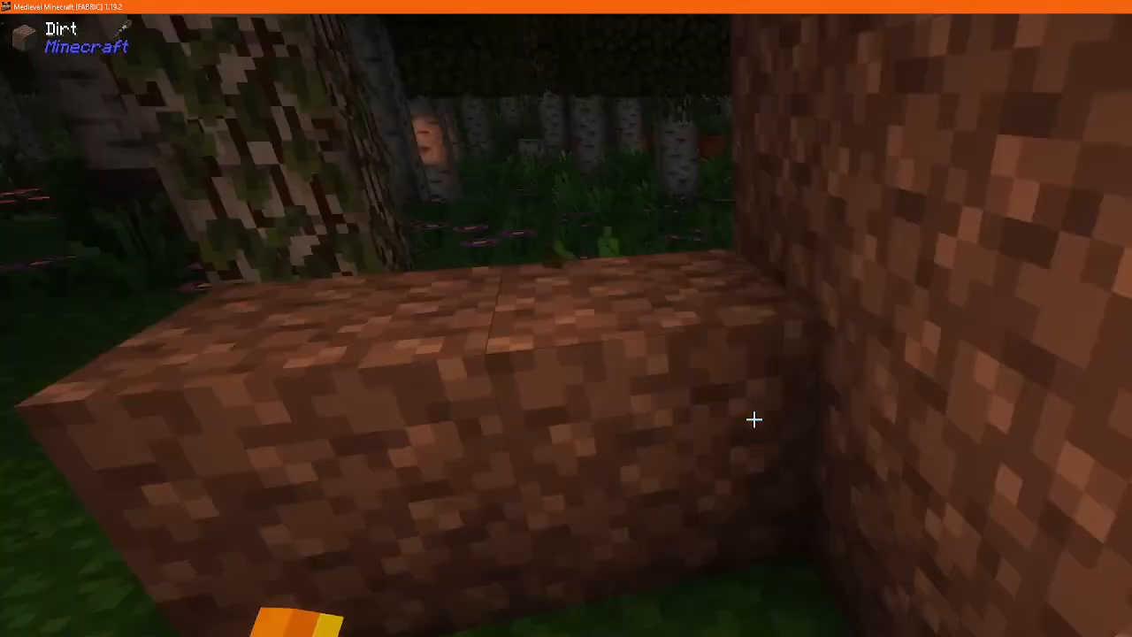
pyautogui.moveTo(754, 420)
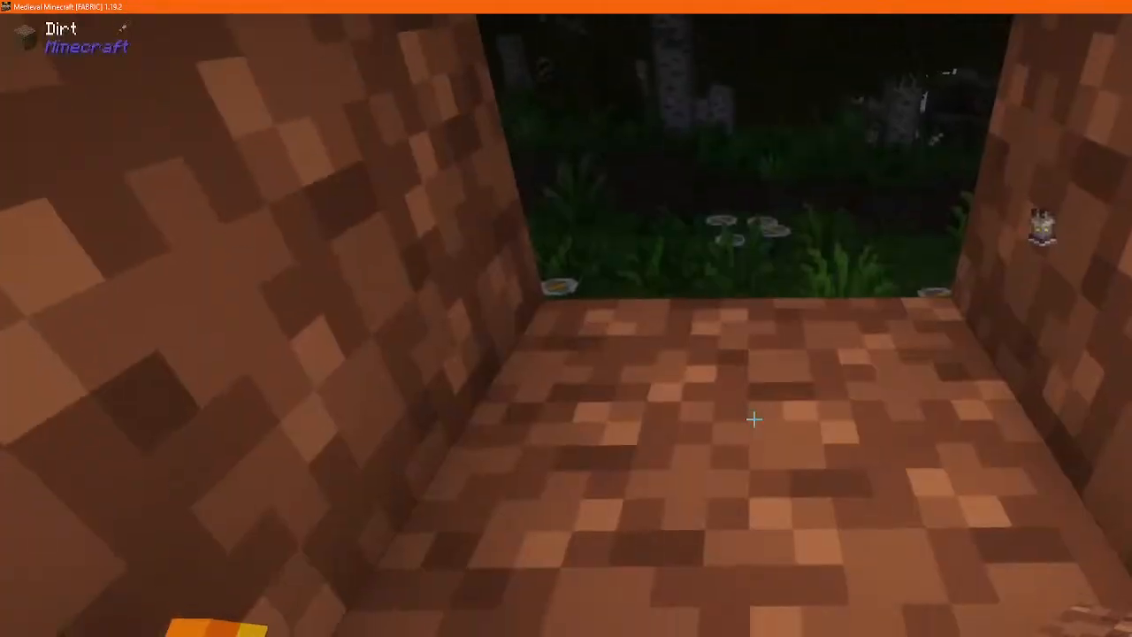
pyautogui.moveTo(753, 420)
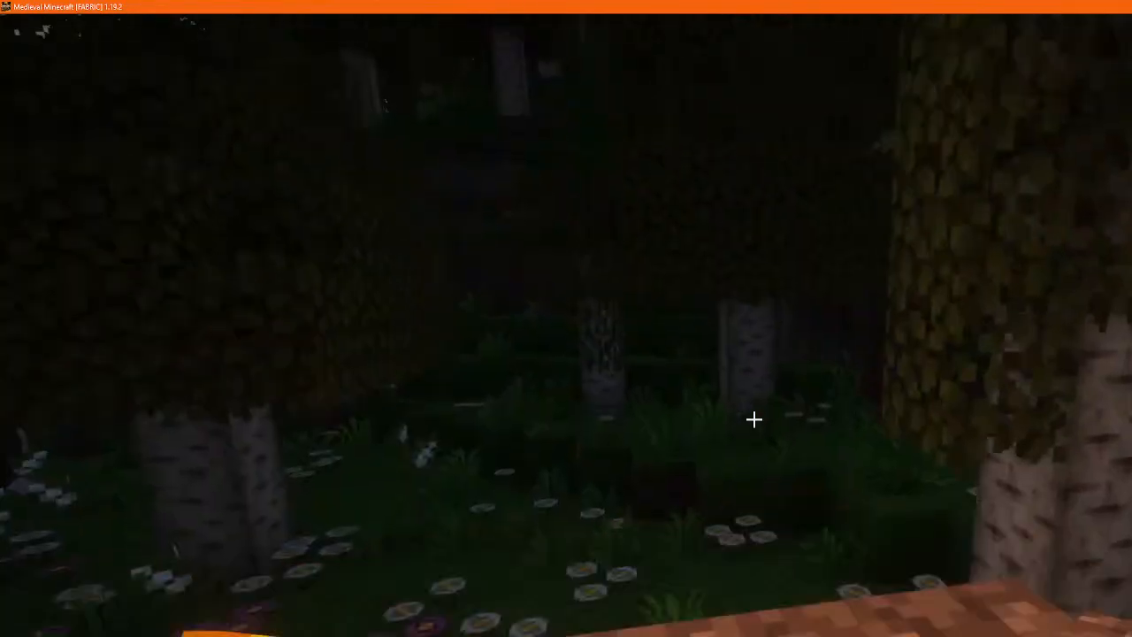
pyautogui.moveTo(754, 421)
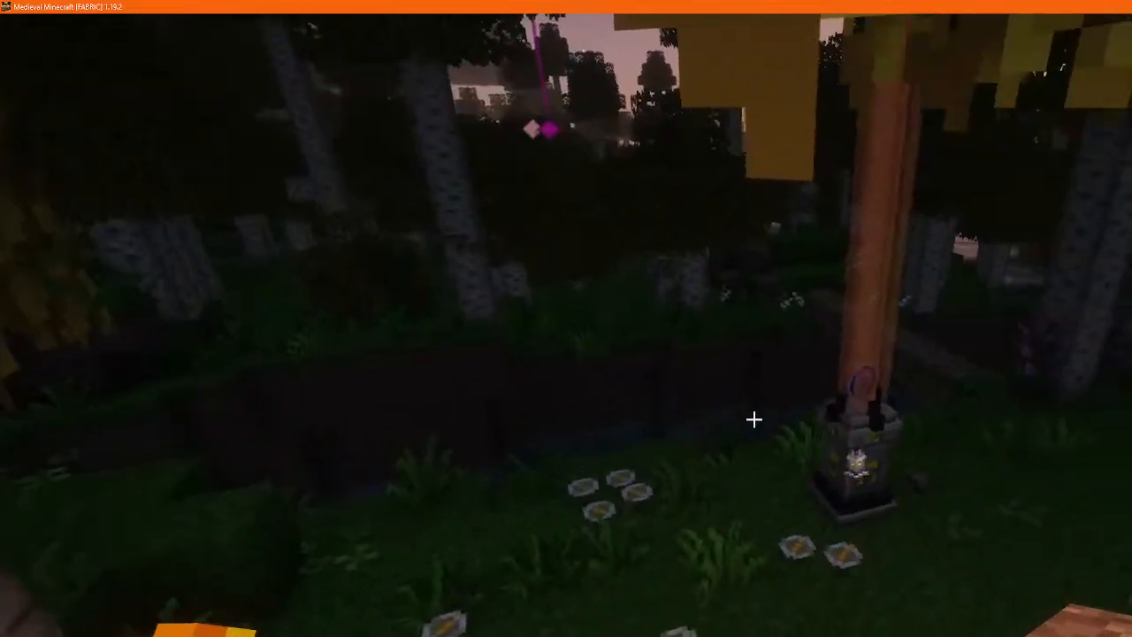
pyautogui.moveTo(754, 421)
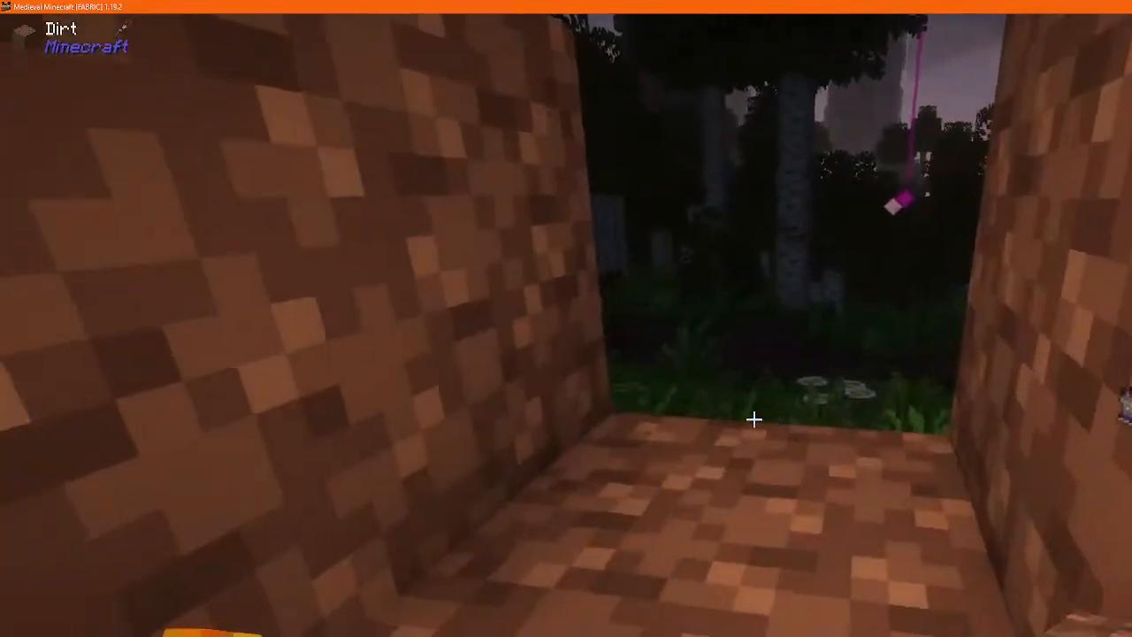
# Close the waystone GUI before walling in the dirt shelter
pyautogui.press('e')
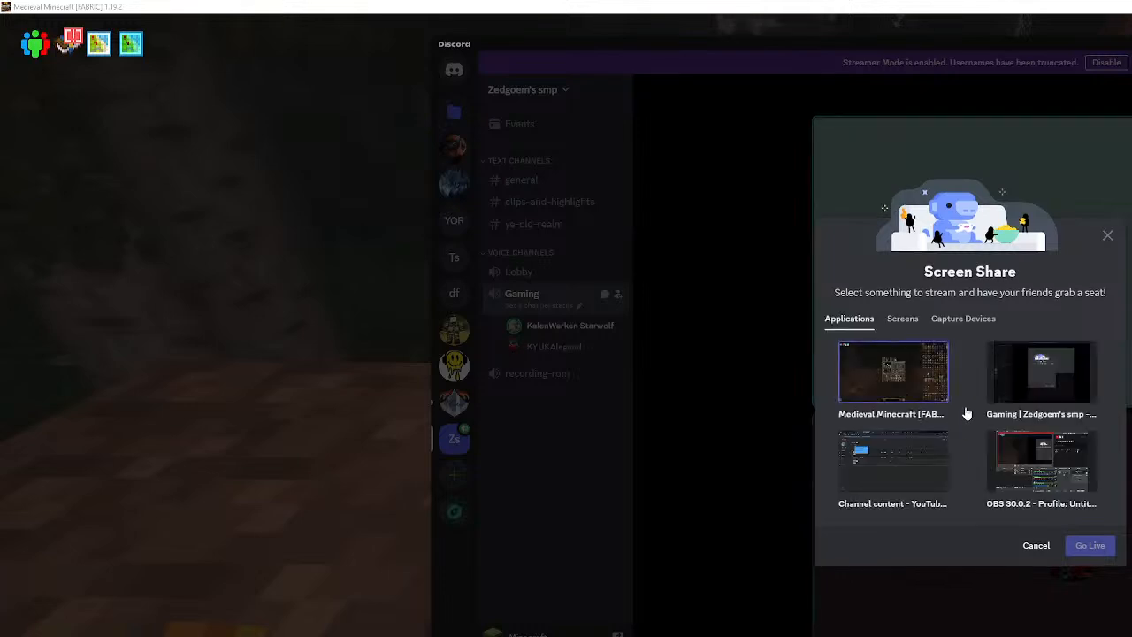
# Start Share Your Screen in the Discord voice channel, listing application windows
pyautogui.click(902, 319)
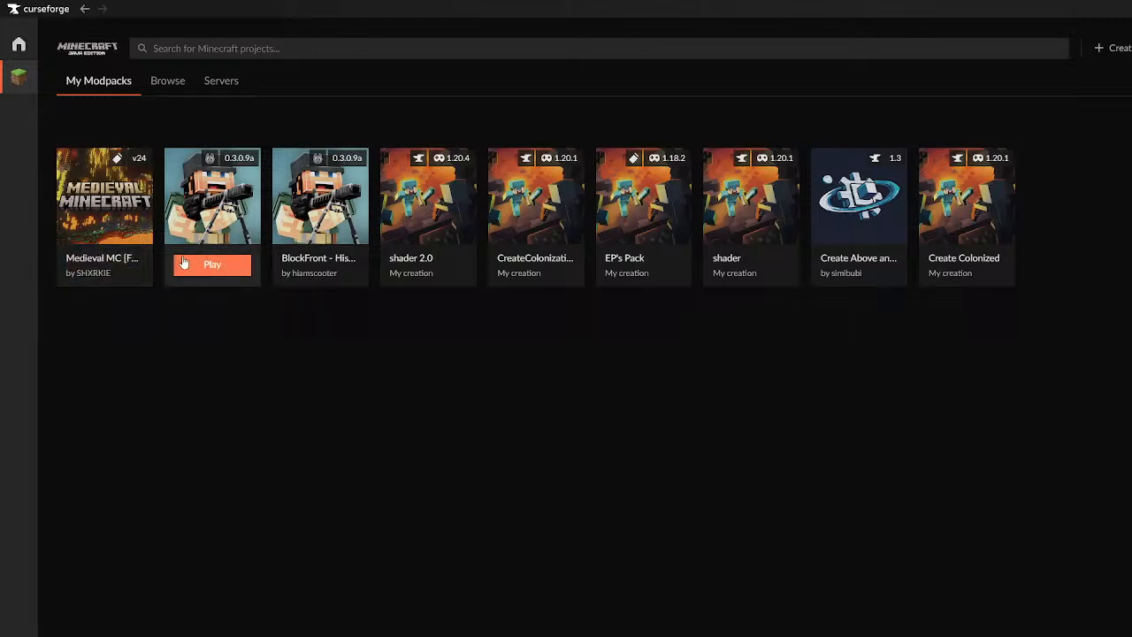
pyautogui.moveTo(152, 161)
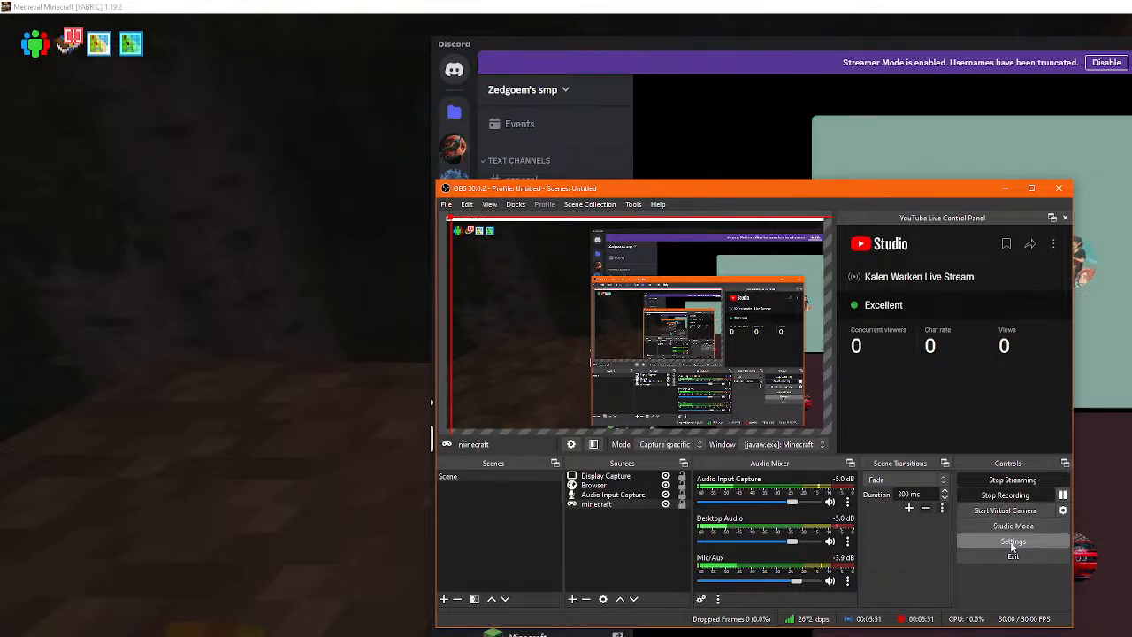
pyautogui.moveTo(916, 414)
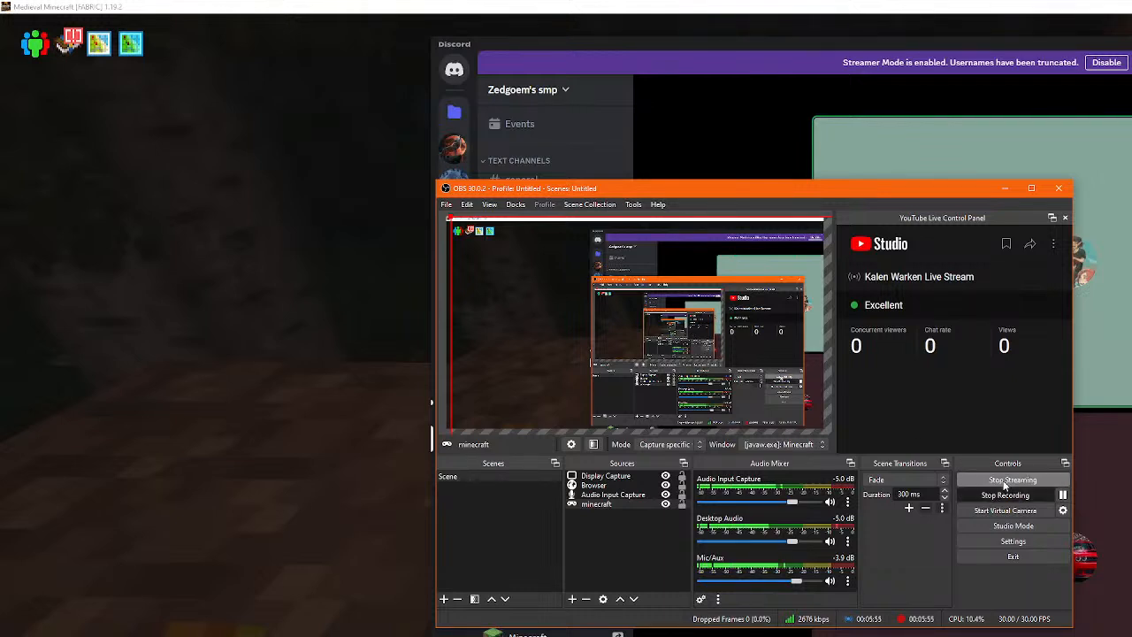
pyautogui.moveTo(461, 239)
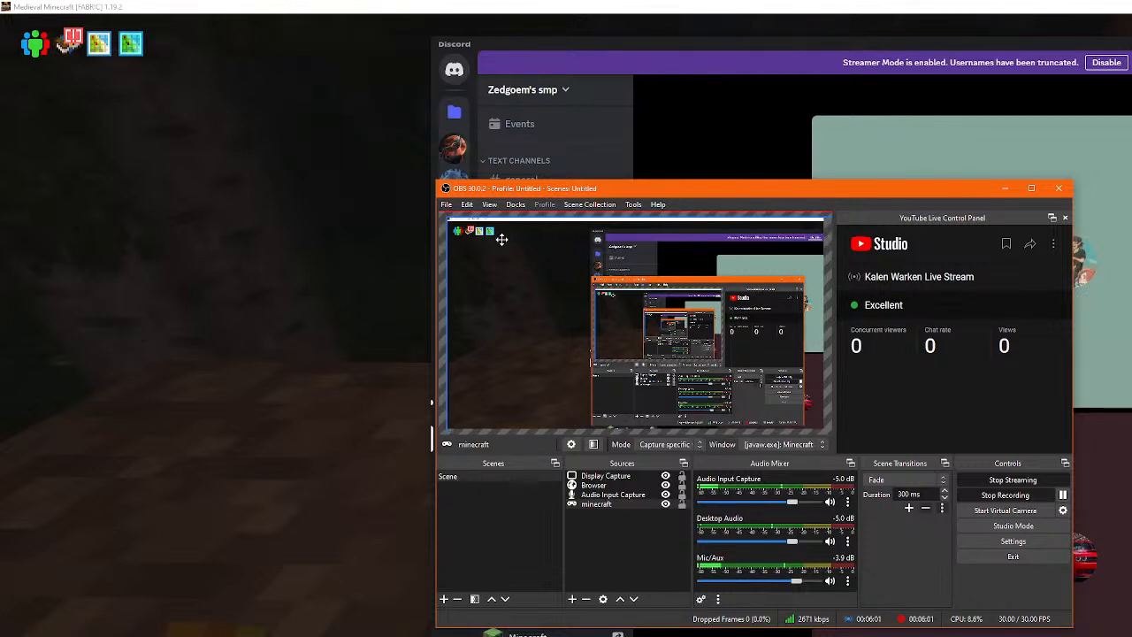
pyautogui.moveTo(513, 246)
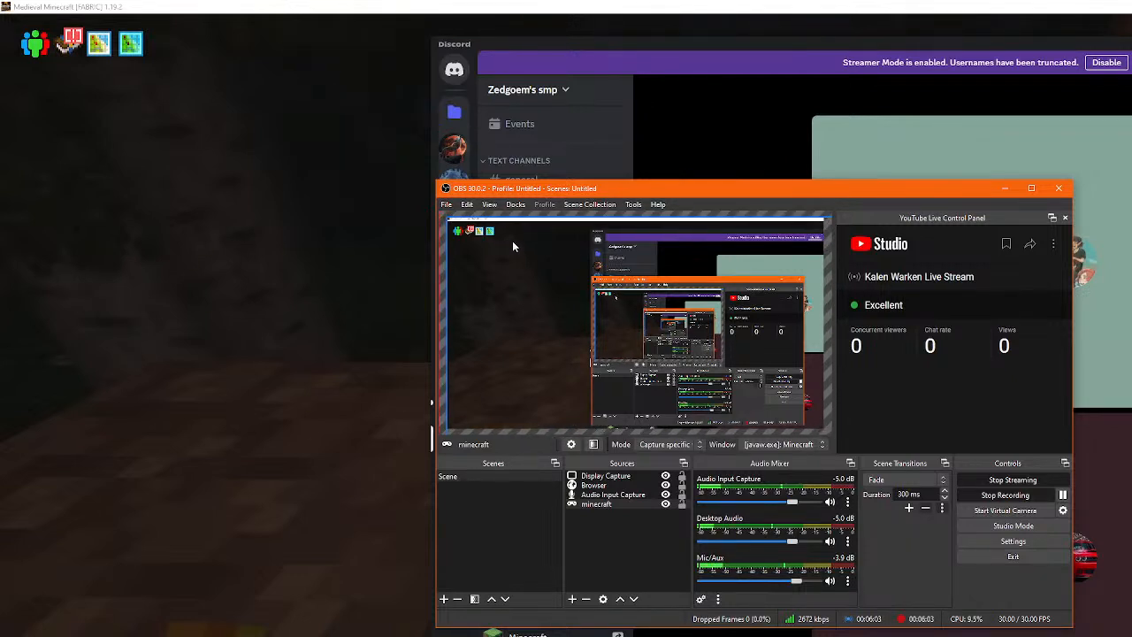
pyautogui.moveTo(488, 267)
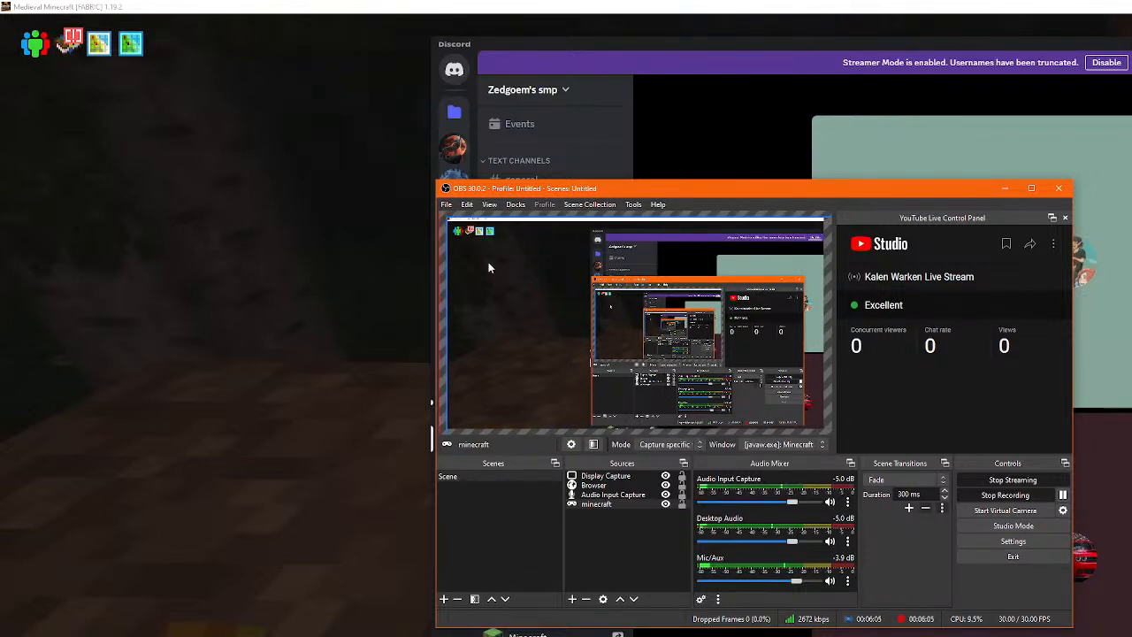
pyautogui.moveTo(535, 276)
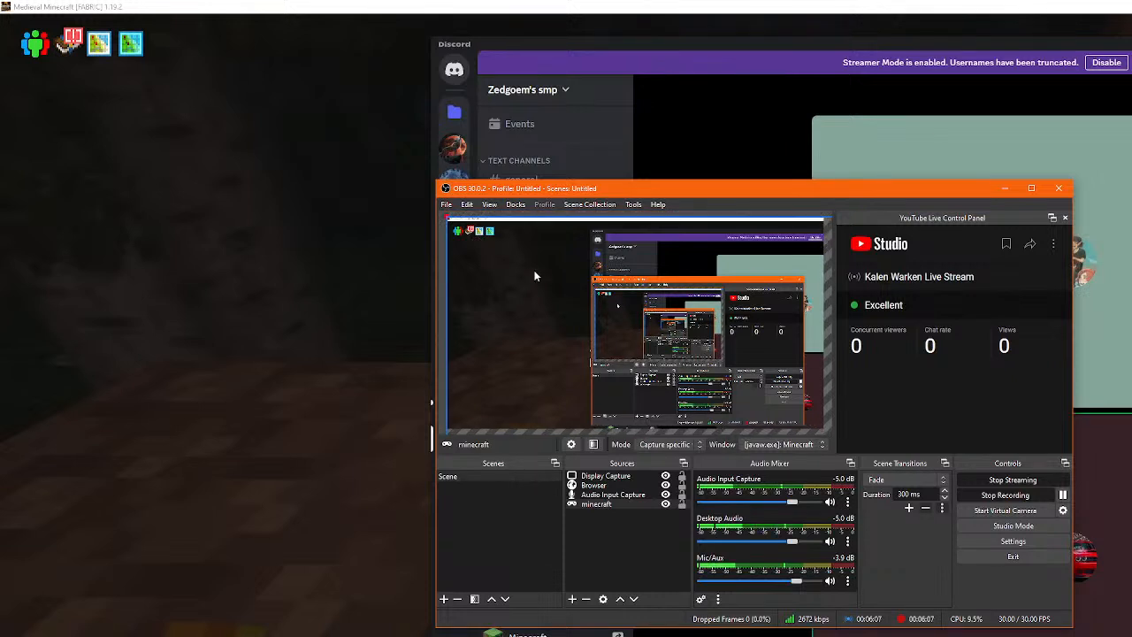